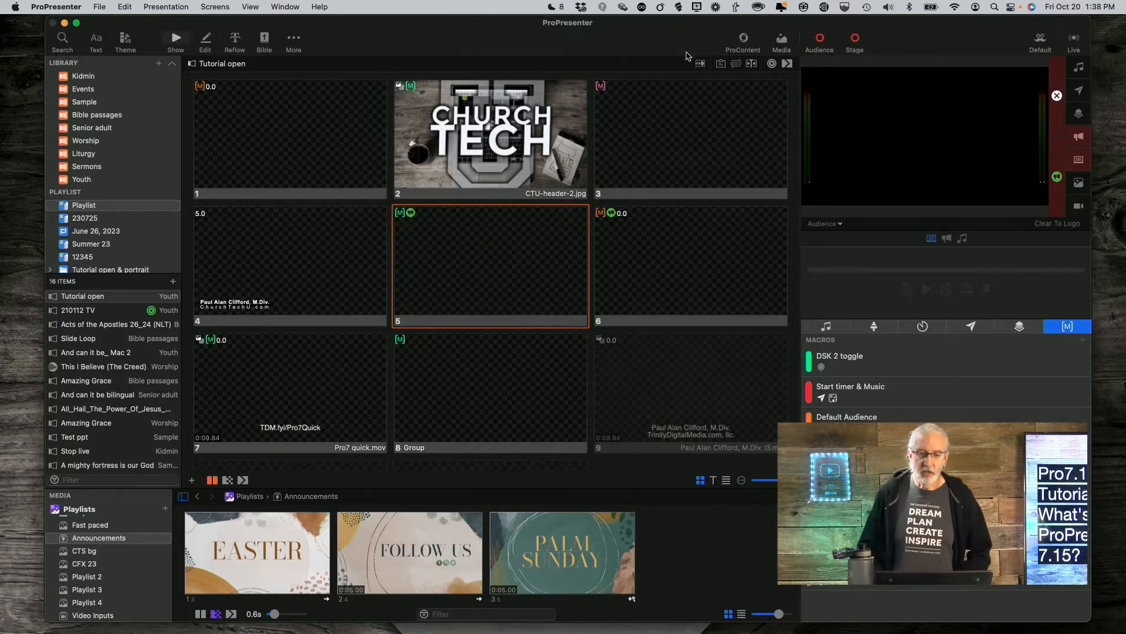
{"action": "mouse_move", "coordinate": [653, 31]}
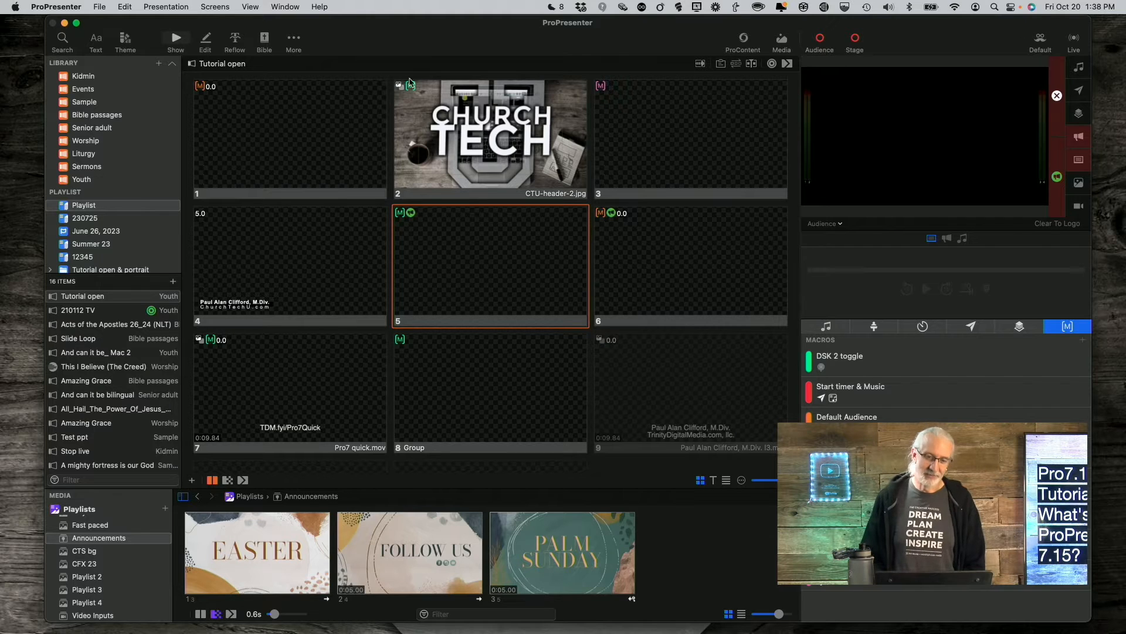
{"action": "mouse_move", "coordinate": [427, 50]}
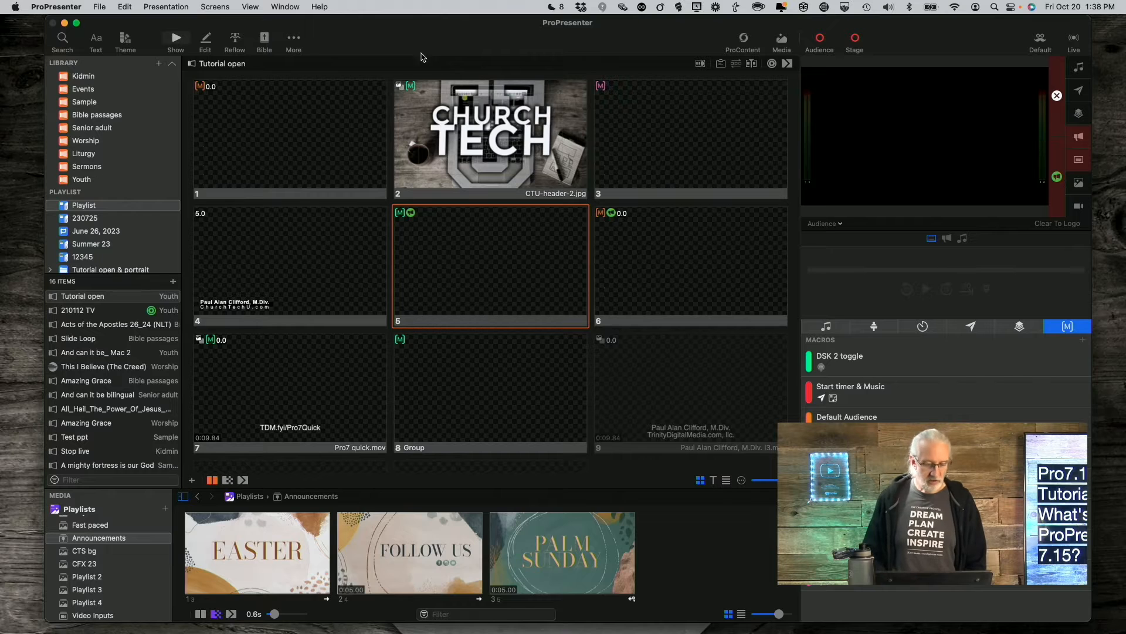
{"action": "mouse_move", "coordinate": [122, 515]}
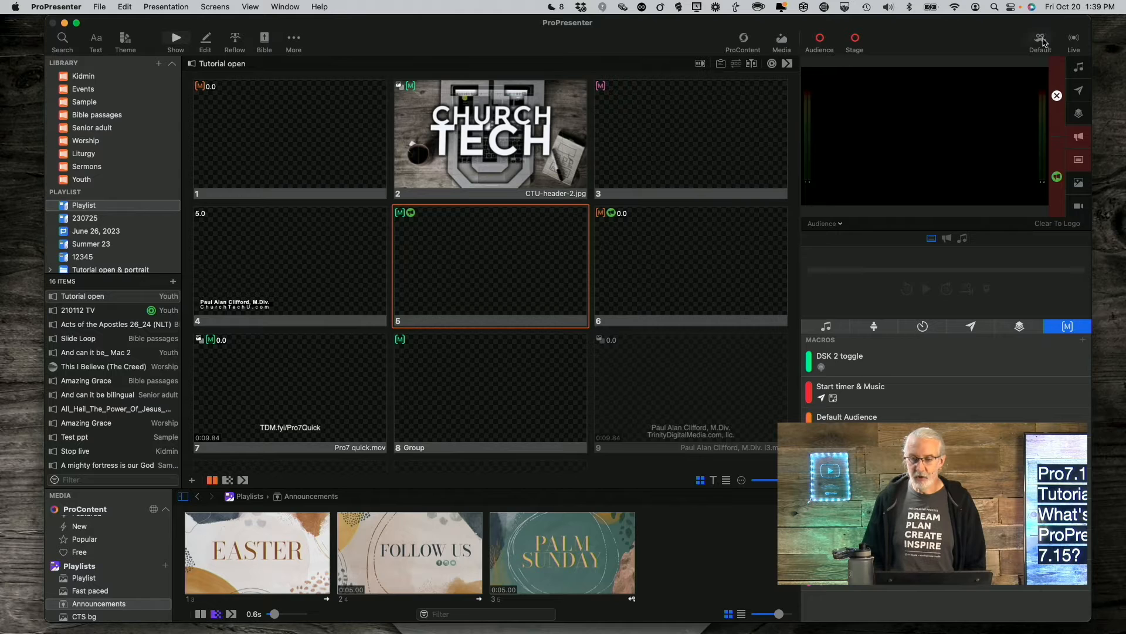
- Open the Looks editor and set the live look's transition to 0.9 seconds
{"action": "left_click", "coordinate": [1039, 36]}
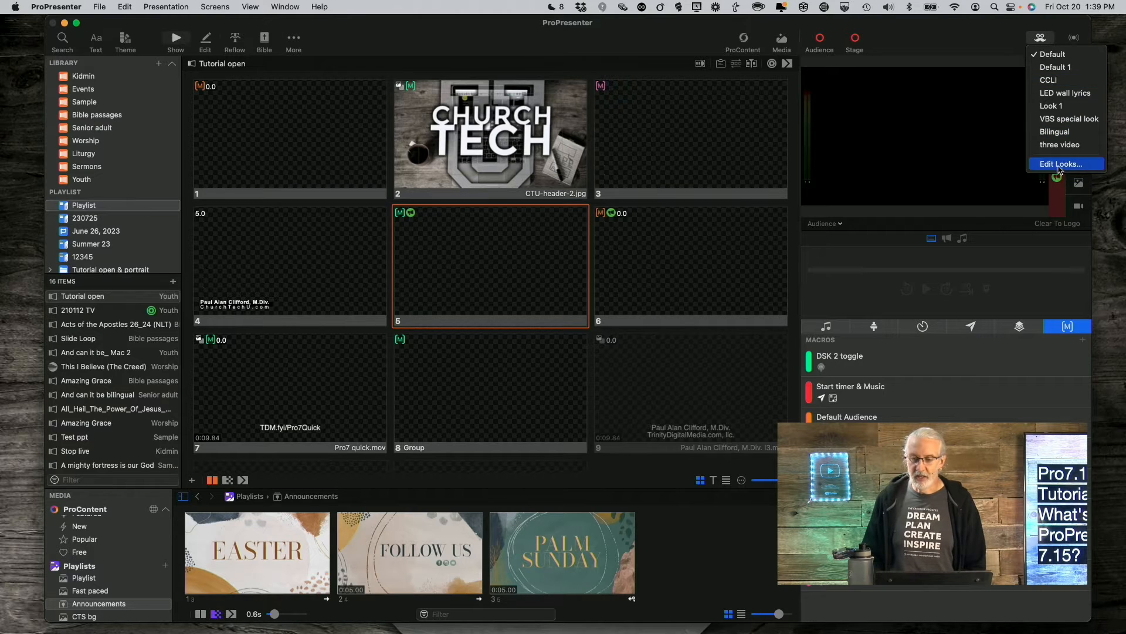
{"action": "left_click", "coordinate": [1061, 163]}
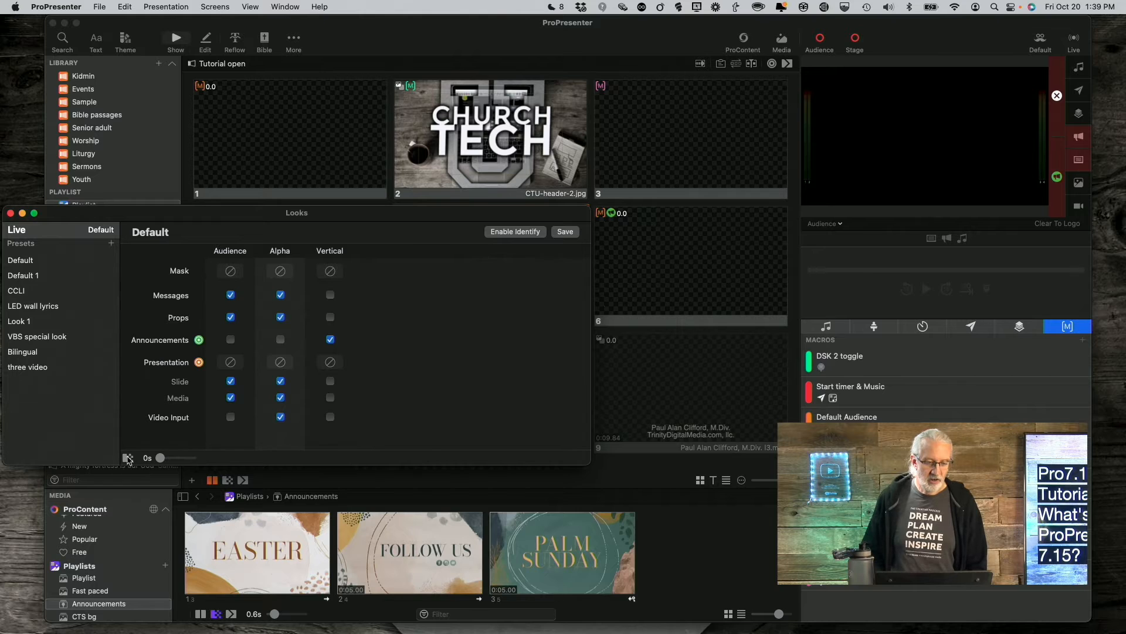
{"action": "left_click_drag", "start_coordinate": [159, 458], "coordinate": [162, 458]}
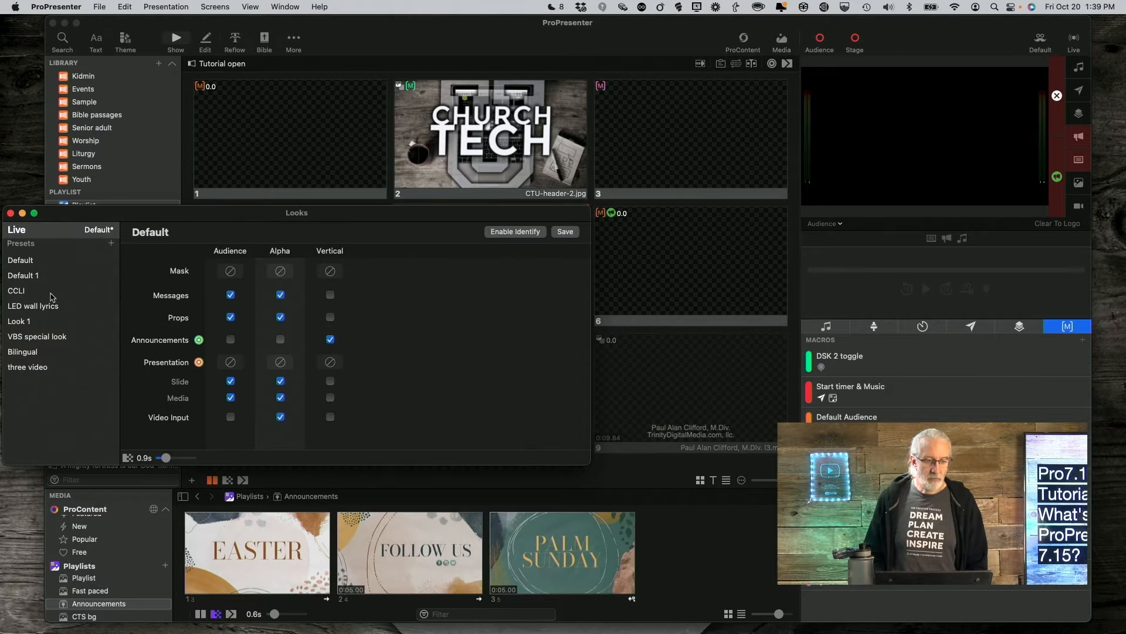
- Review the Default, Default 1, LED wall lyrics and VBS special look presets
{"action": "left_click", "coordinate": [20, 260]}
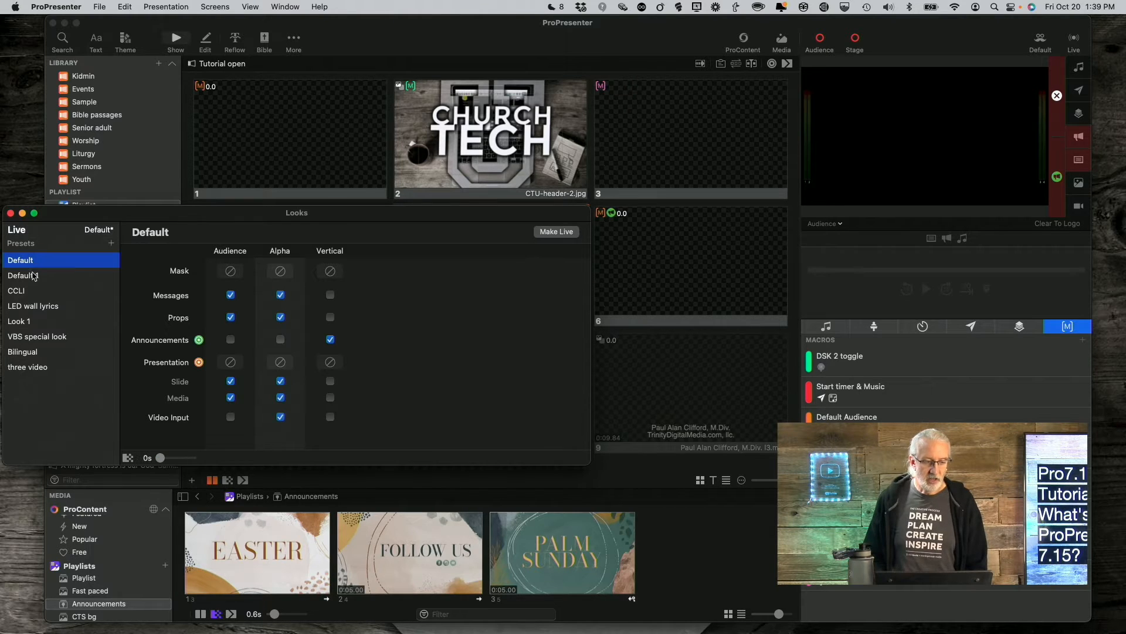
{"action": "left_click", "coordinate": [23, 275]}
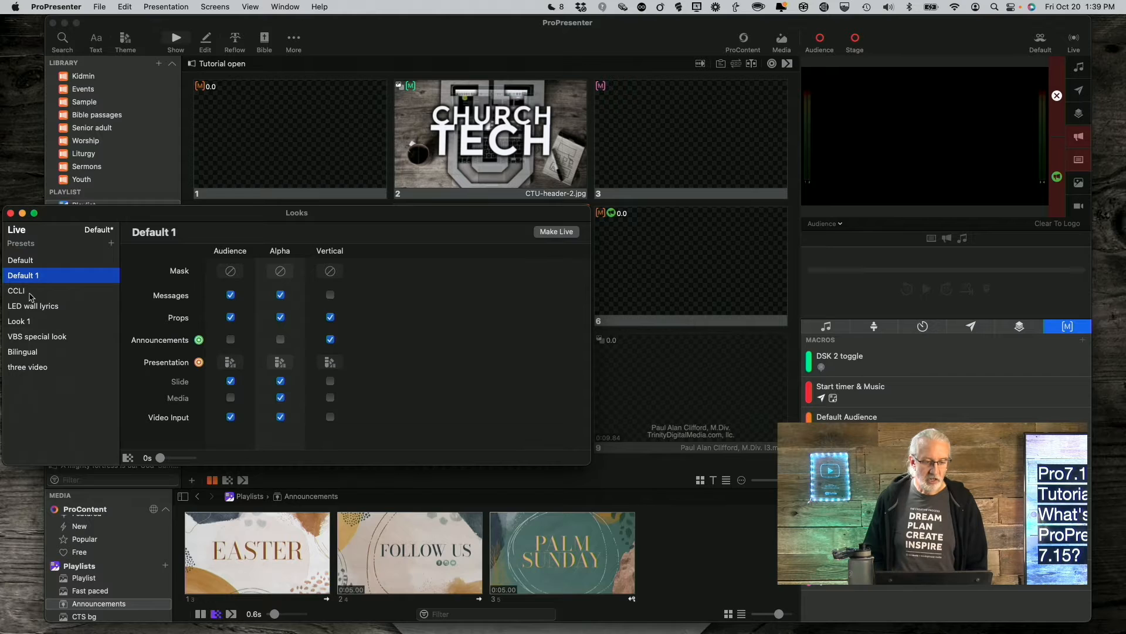
{"action": "left_click", "coordinate": [33, 305]}
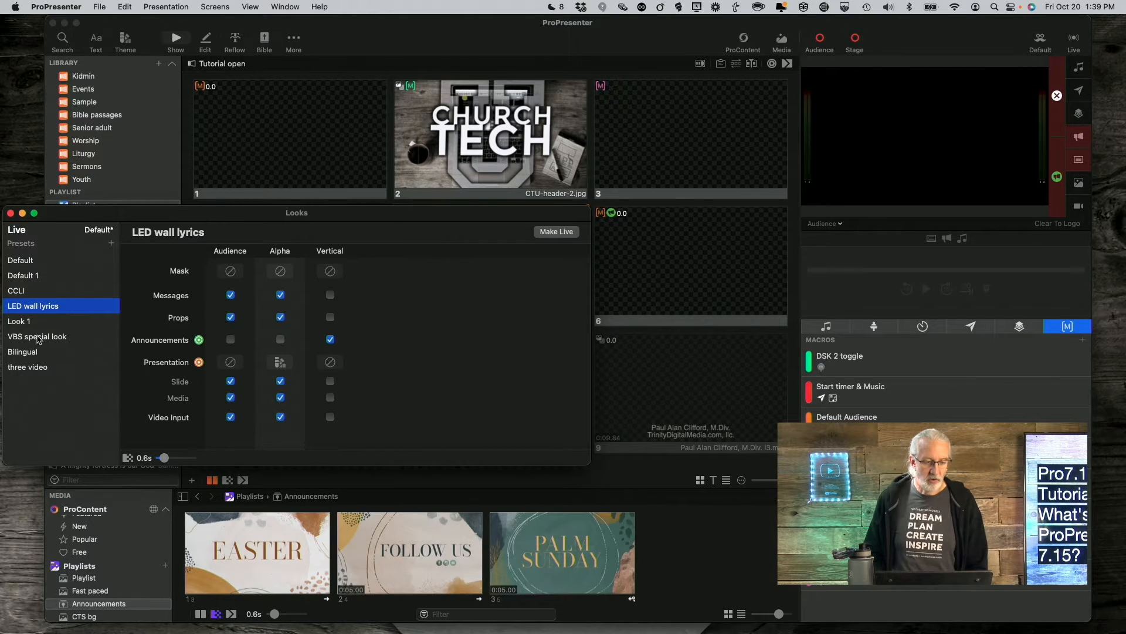
{"action": "left_click", "coordinate": [19, 321]}
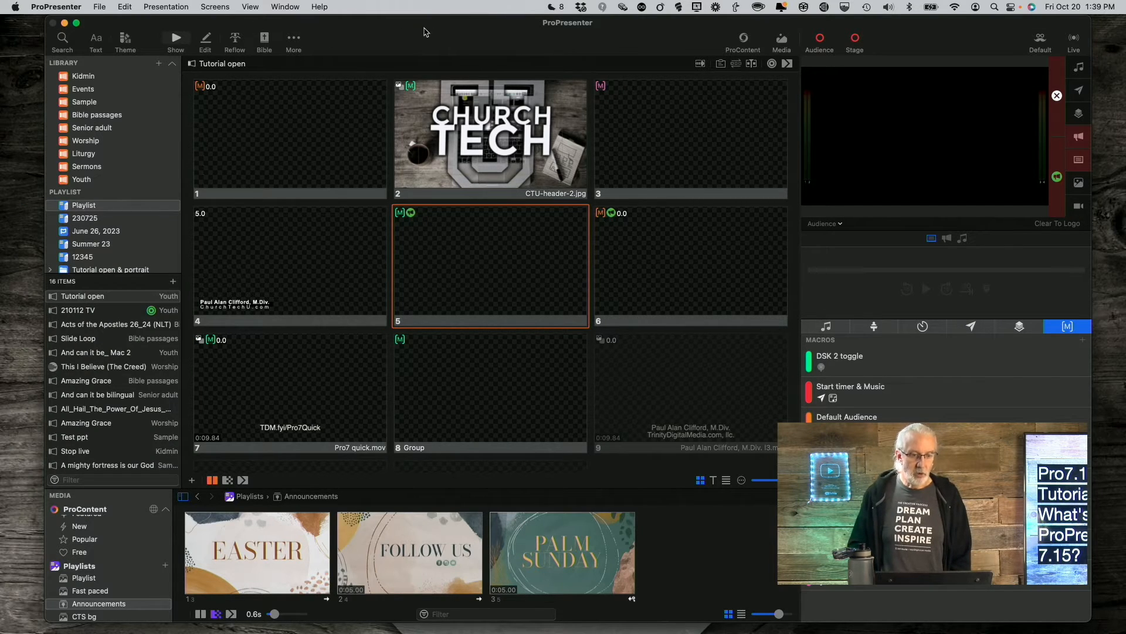
- Show the Settings submenu with General, Screens, Network and Updates categories
{"action": "left_click", "coordinate": [56, 7]}
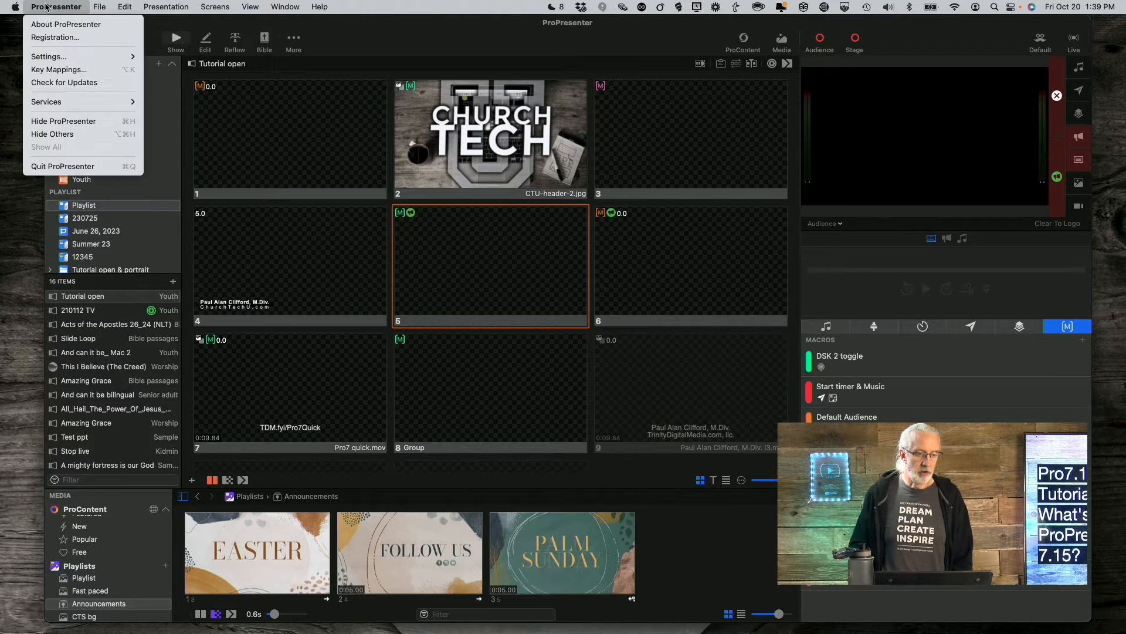
{"action": "mouse_move", "coordinate": [49, 56]}
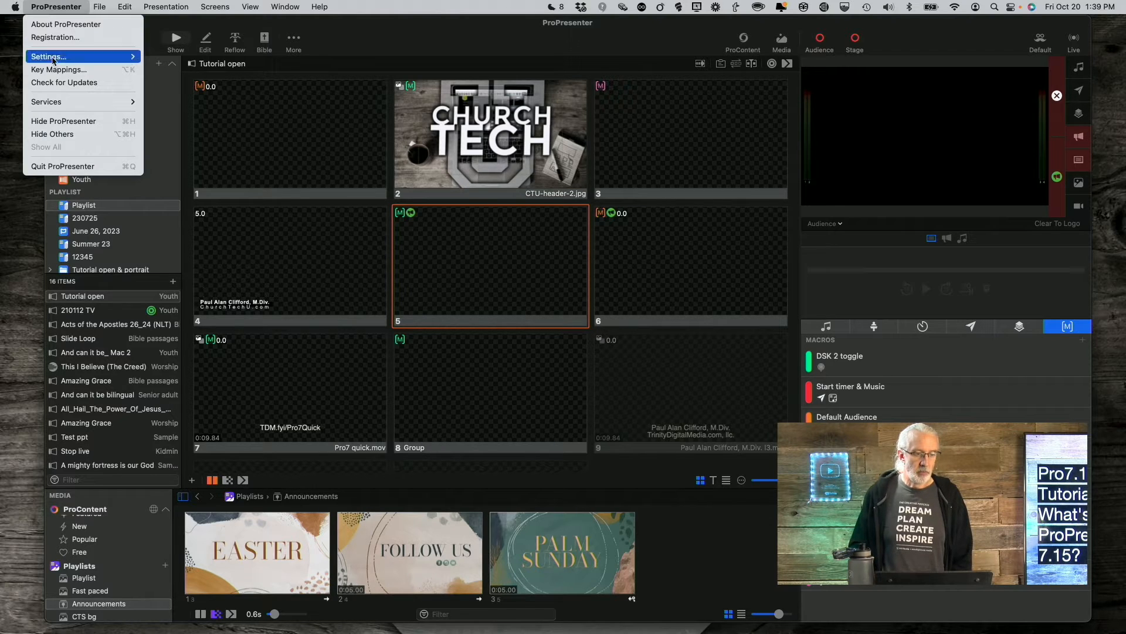
{"action": "left_click", "coordinate": [49, 56]}
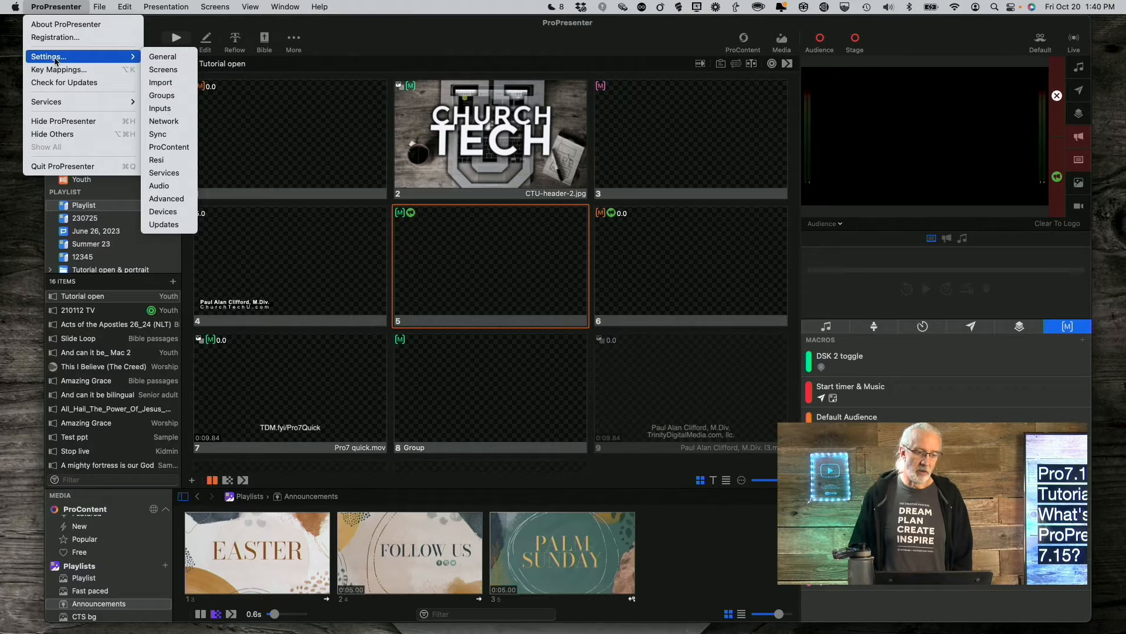
{"action": "mouse_move", "coordinate": [169, 56]}
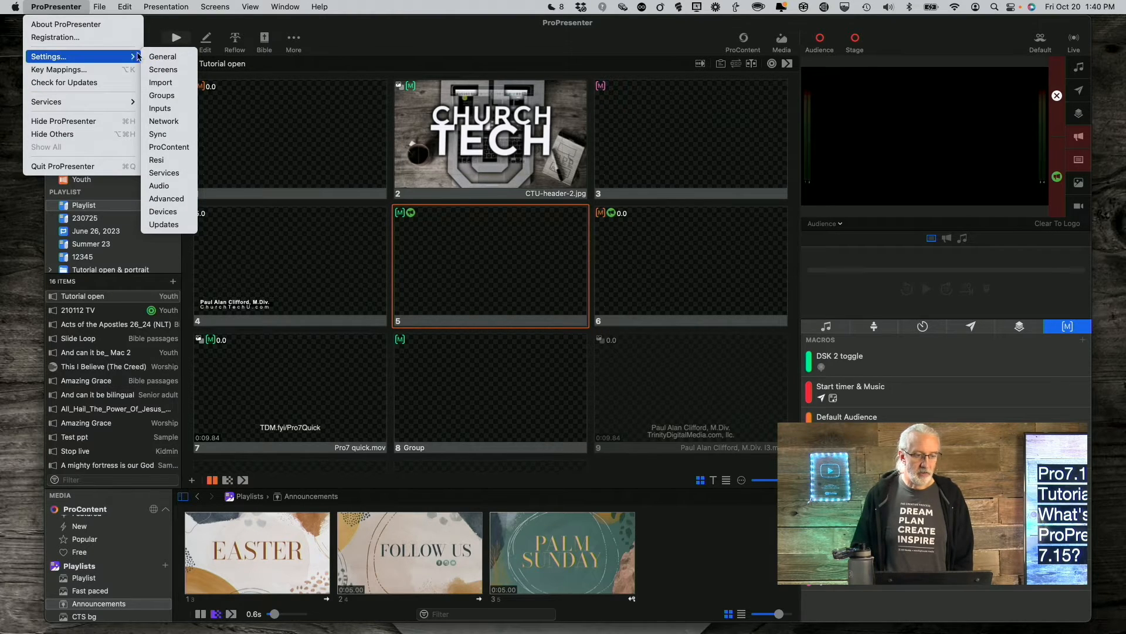
{"action": "mouse_move", "coordinate": [169, 108]}
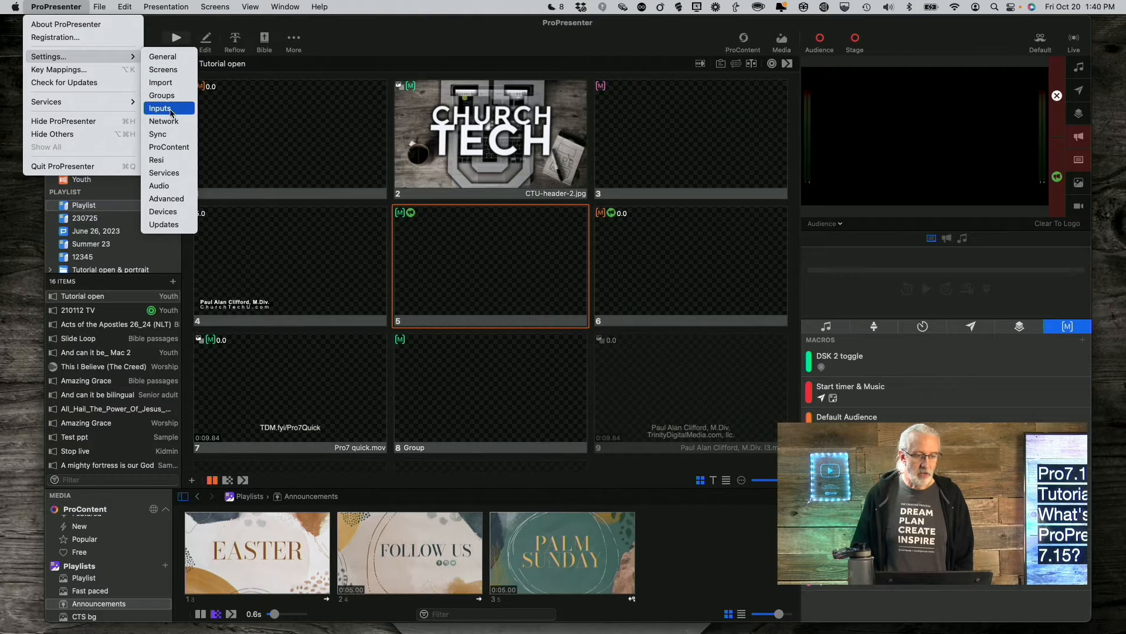
- Inspect the FT cam input on the built-in FaceTime camera, then close Settings
{"action": "left_click", "coordinate": [160, 108]}
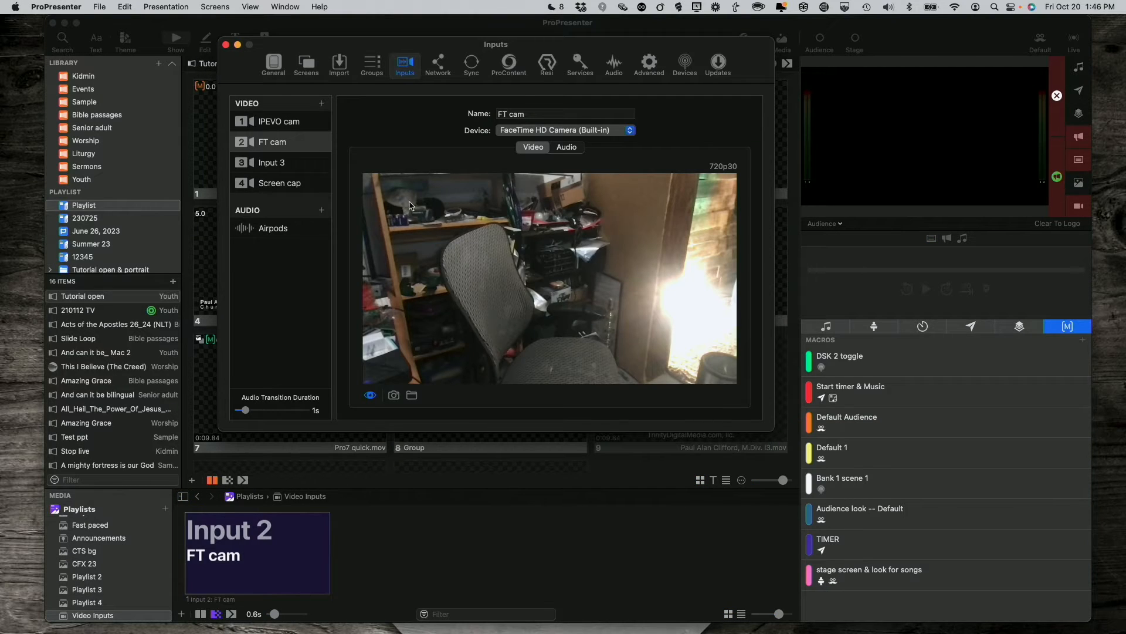
{"action": "mouse_move", "coordinate": [371, 331]}
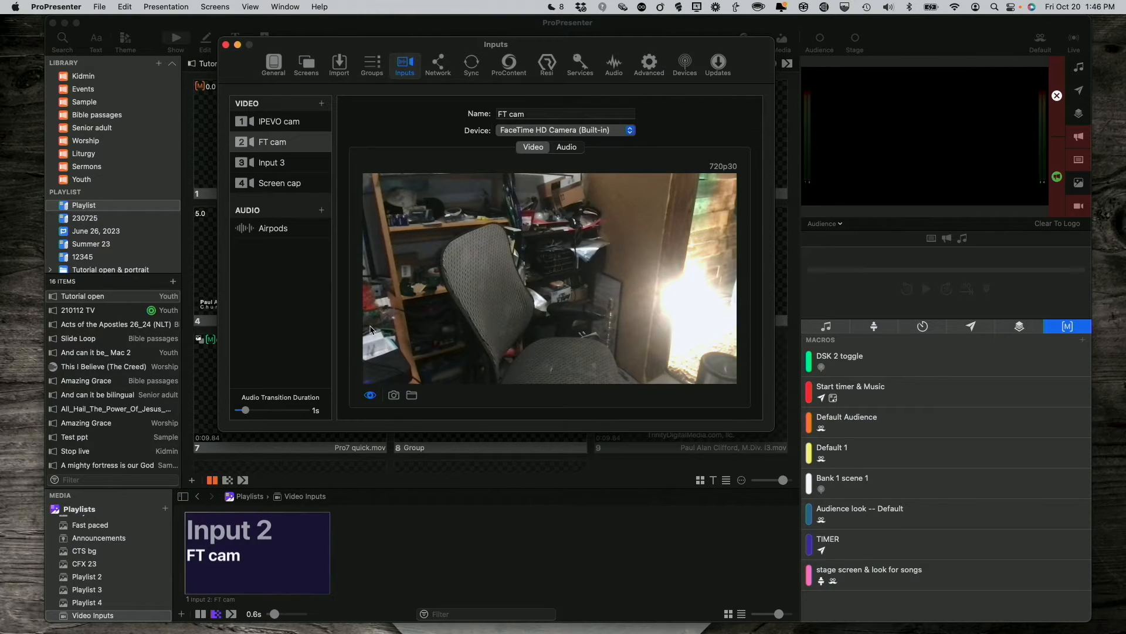
{"action": "mouse_move", "coordinate": [297, 204]}
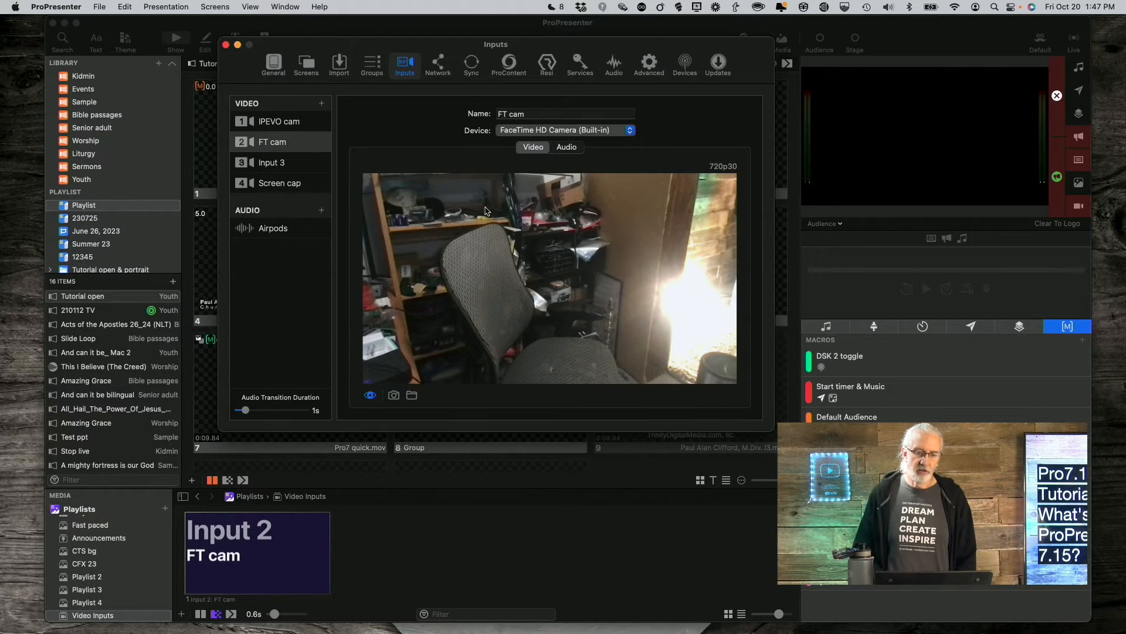
{"action": "mouse_move", "coordinate": [526, 227]}
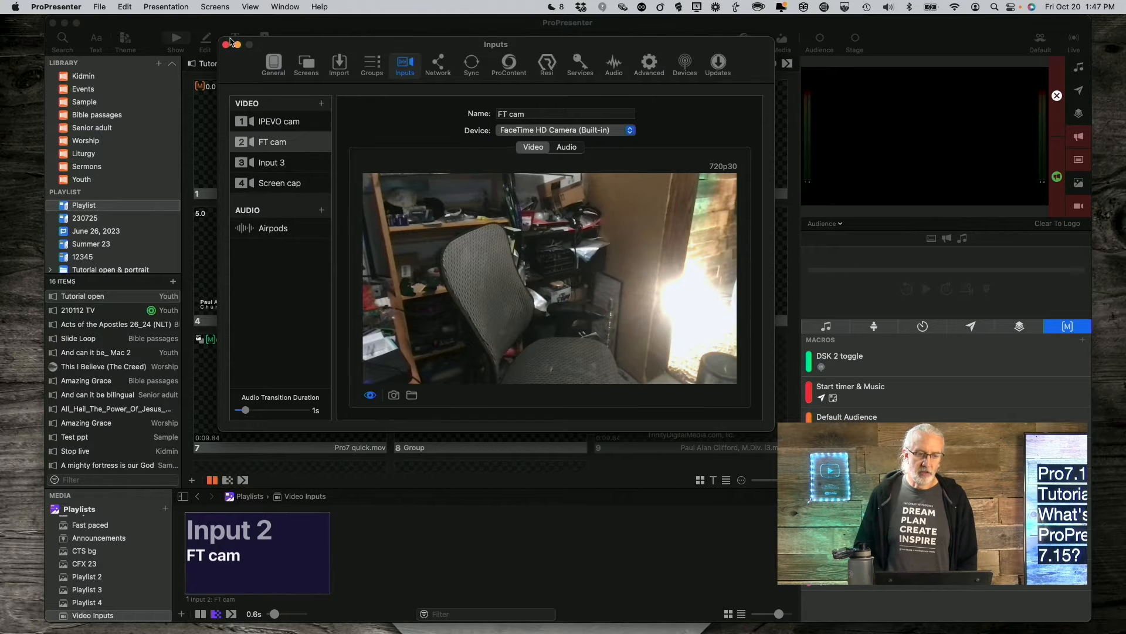
{"action": "left_click", "coordinate": [223, 44]}
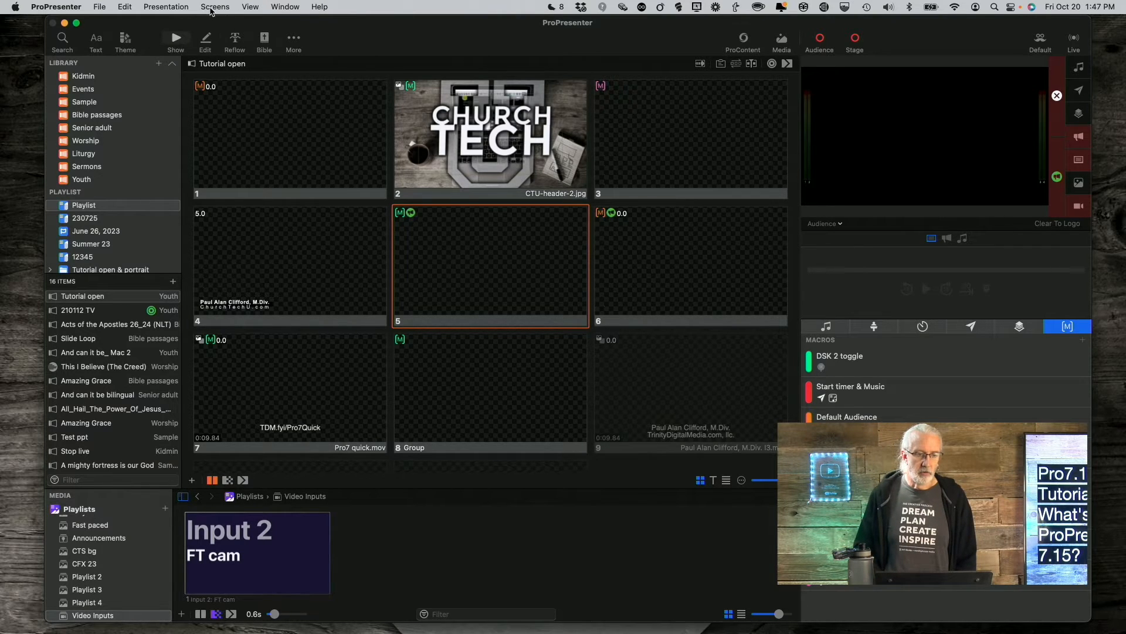
- Open Test Patterns, switch pattern, and scroll to Video Delay showing Mi TV (2) at 8 frames
{"action": "left_click", "coordinate": [250, 7]}
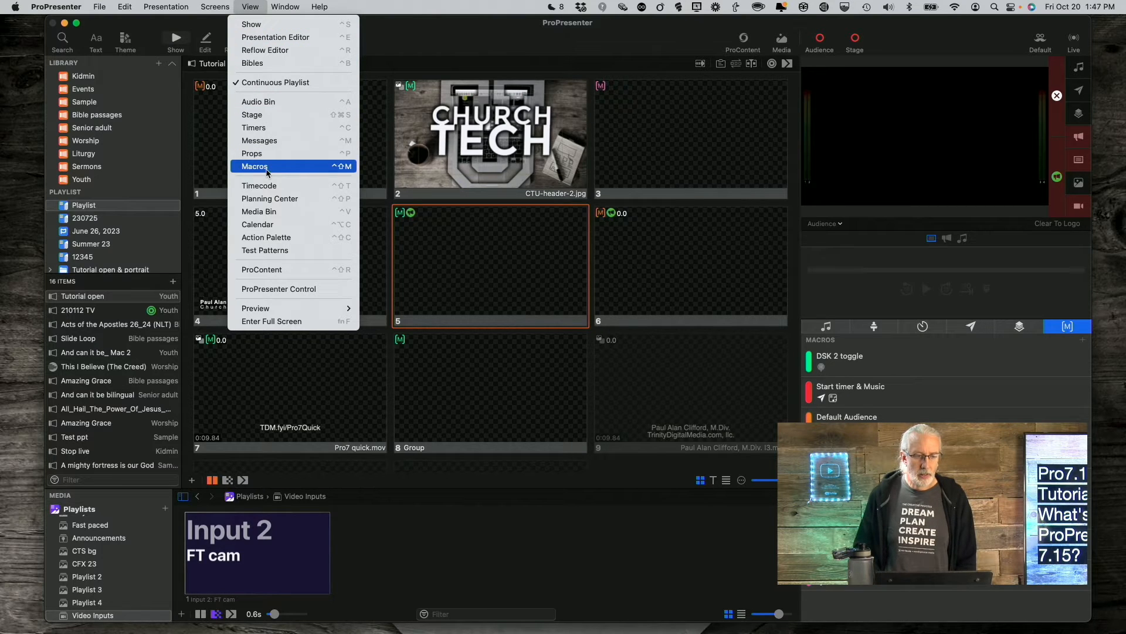
{"action": "left_click", "coordinate": [279, 249]}
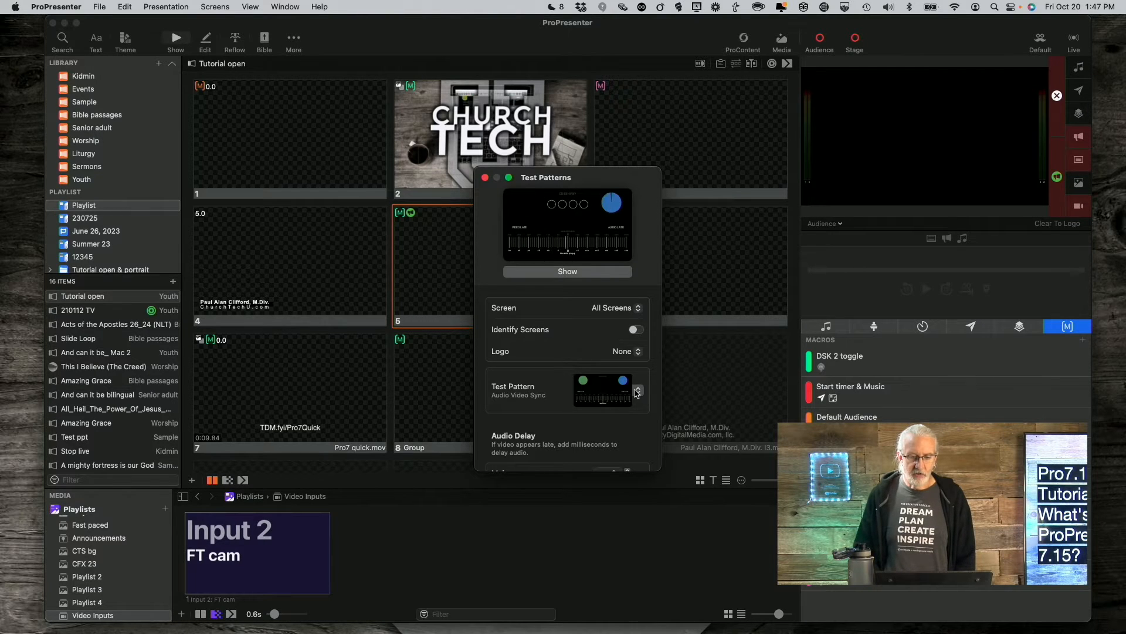
{"action": "left_click", "coordinate": [637, 392]}
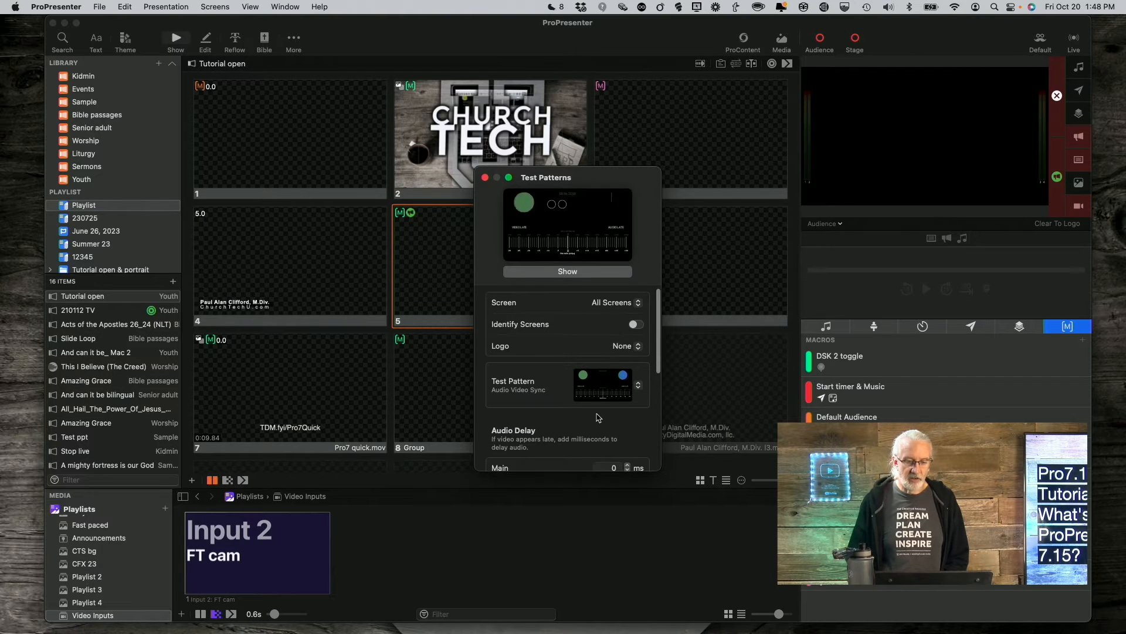
{"action": "scroll", "scroll_direction": "down", "scroll_amount": 3}
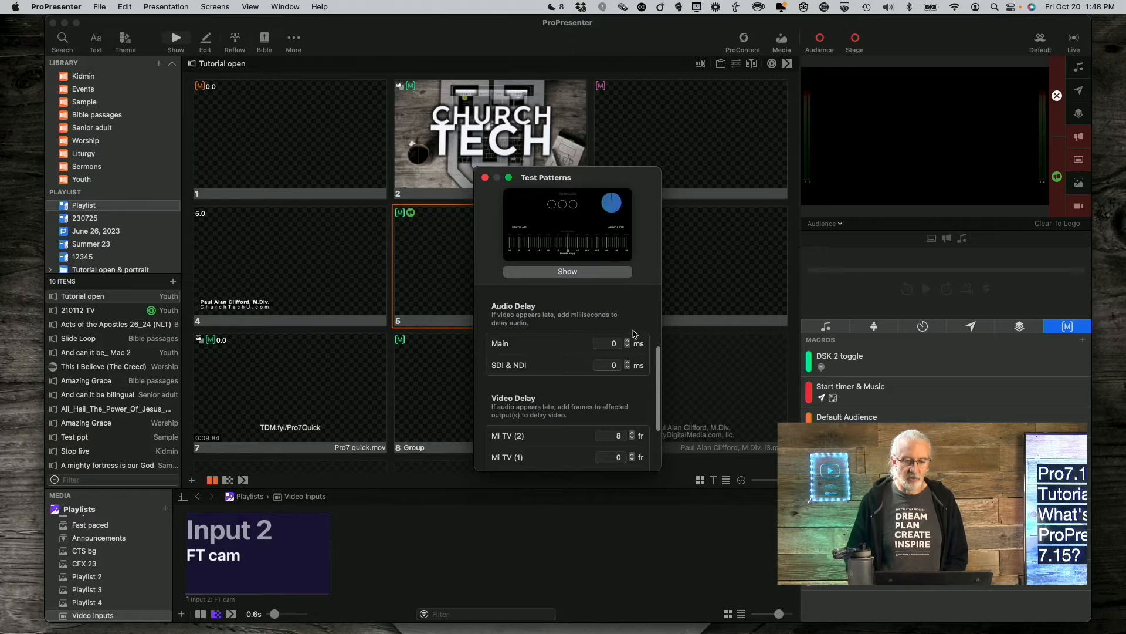
{"action": "scroll", "scroll_direction": "down", "scroll_amount": 3}
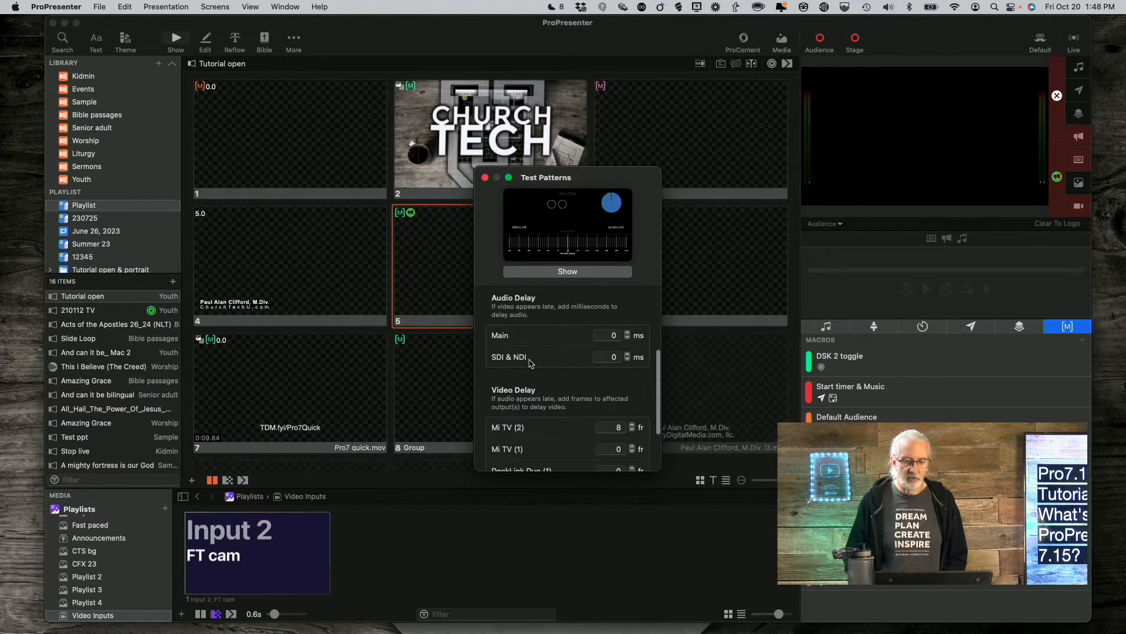
{"action": "scroll", "scroll_direction": "down", "scroll_amount": 3}
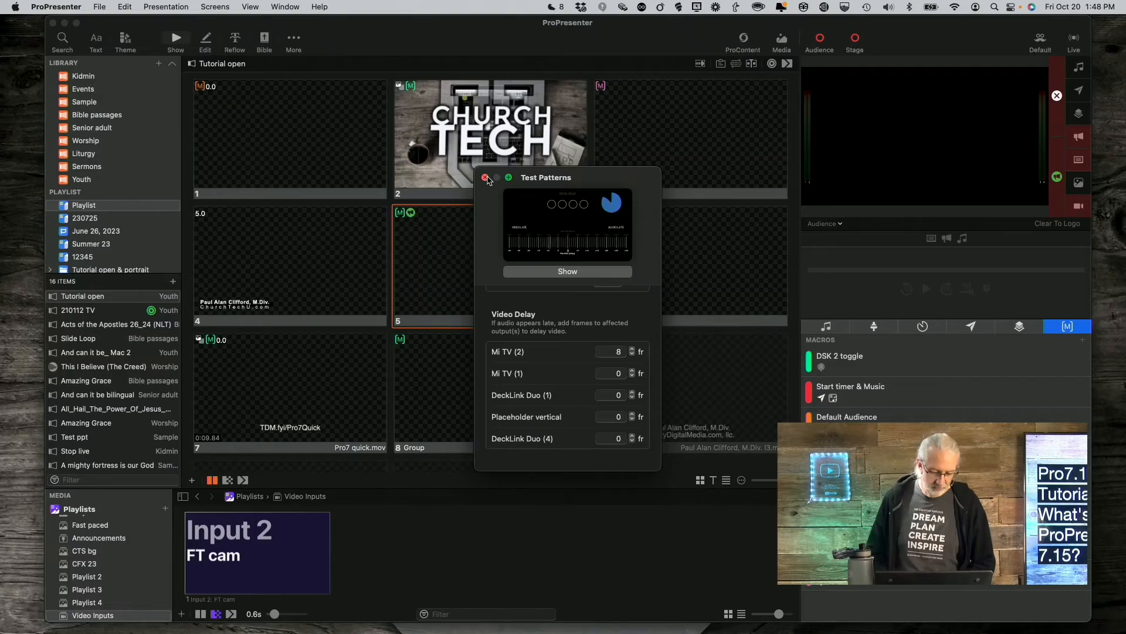
- Close the Test Patterns window and show the Help menu's support options
{"action": "left_click", "coordinate": [486, 178]}
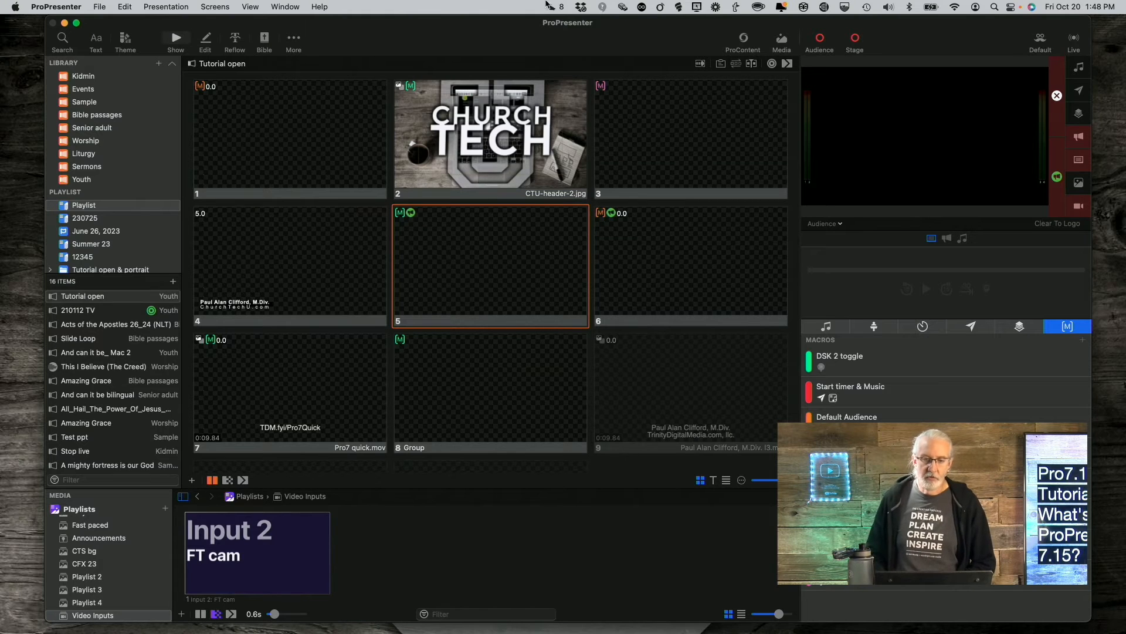
{"action": "left_click", "coordinate": [319, 6]}
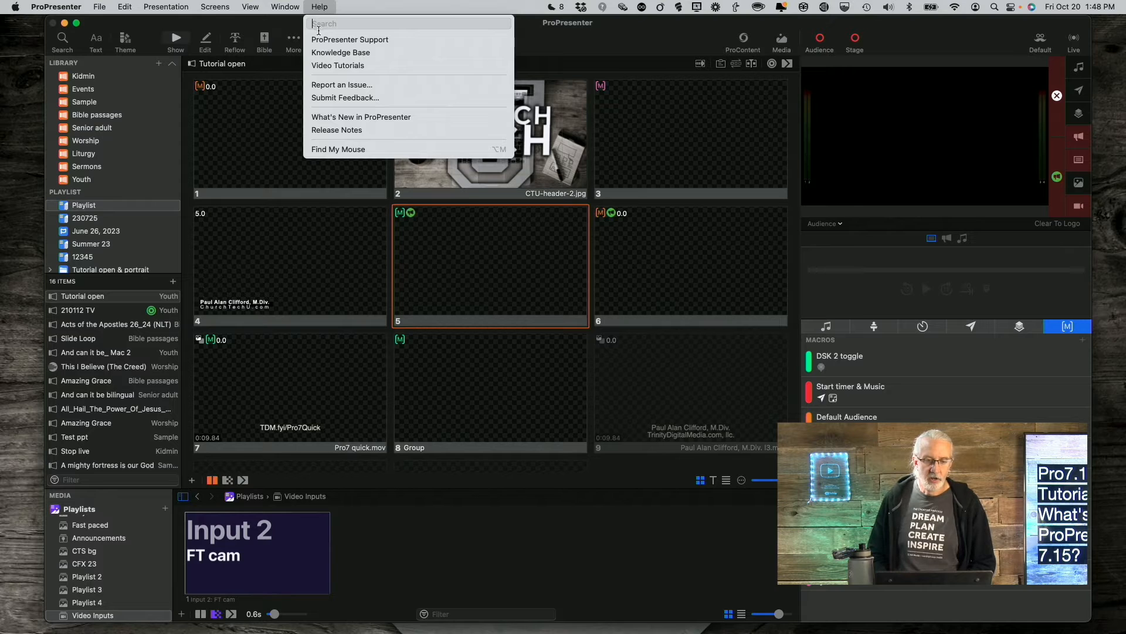
{"action": "mouse_move", "coordinate": [336, 88]}
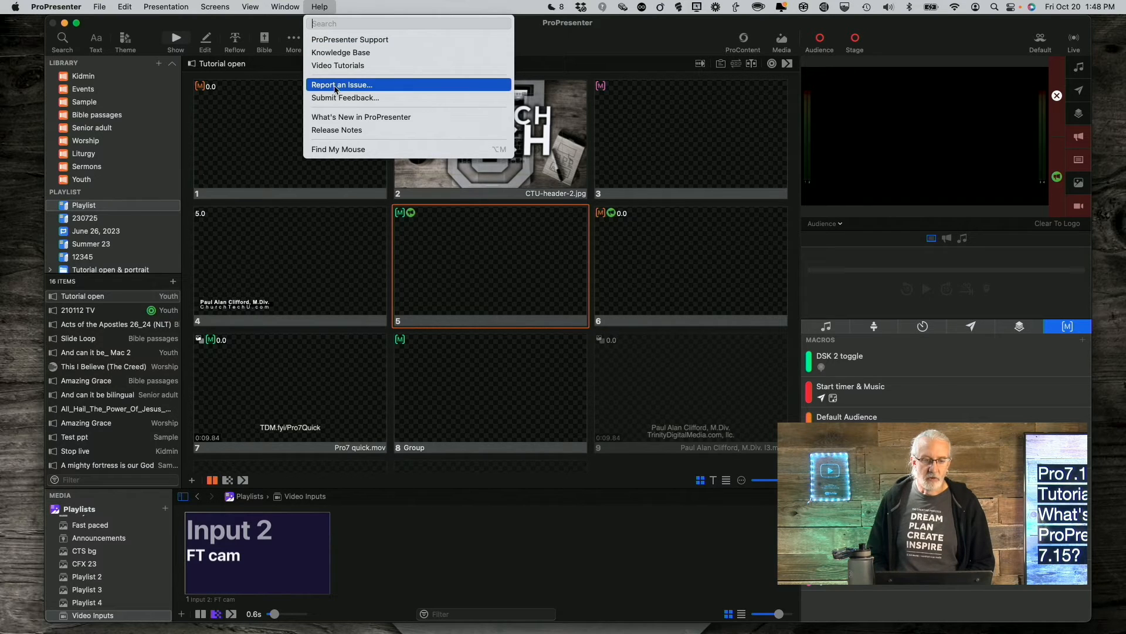
{"action": "mouse_move", "coordinate": [339, 98]}
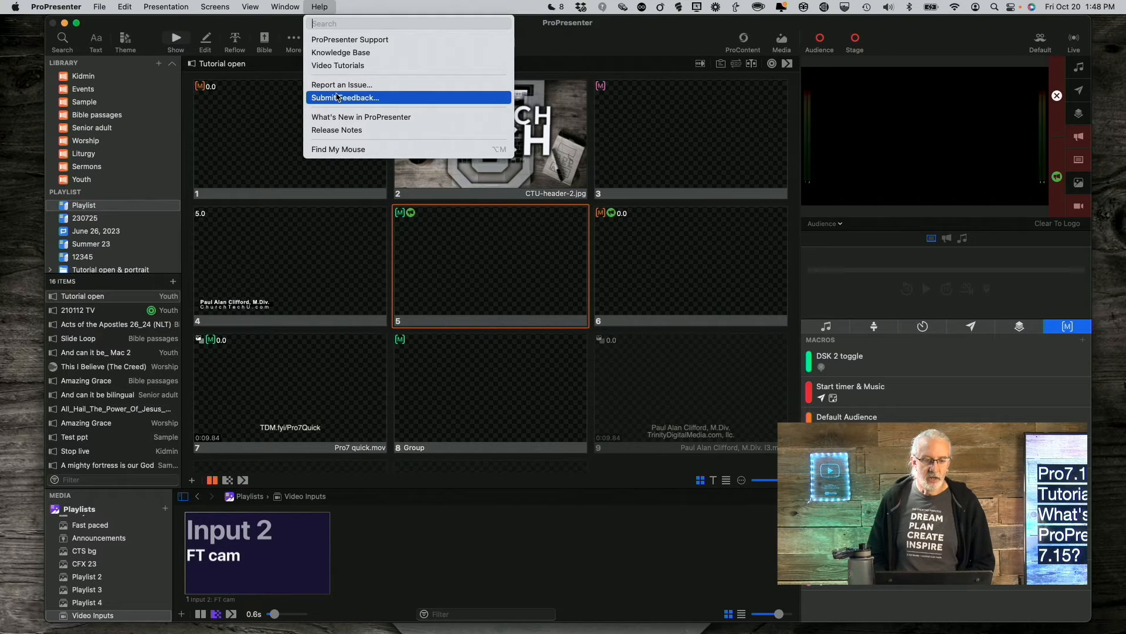
{"action": "mouse_move", "coordinate": [335, 86]}
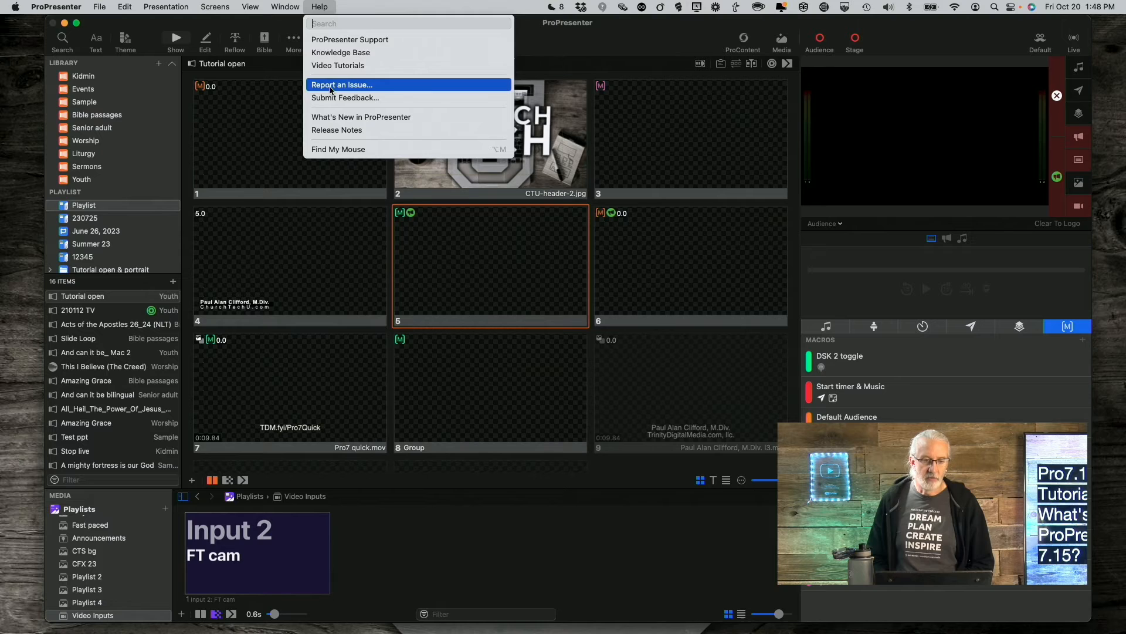
- Open the Submit Feedback form with the technical issue request type via Report an Issue
{"action": "left_click", "coordinate": [345, 97]}
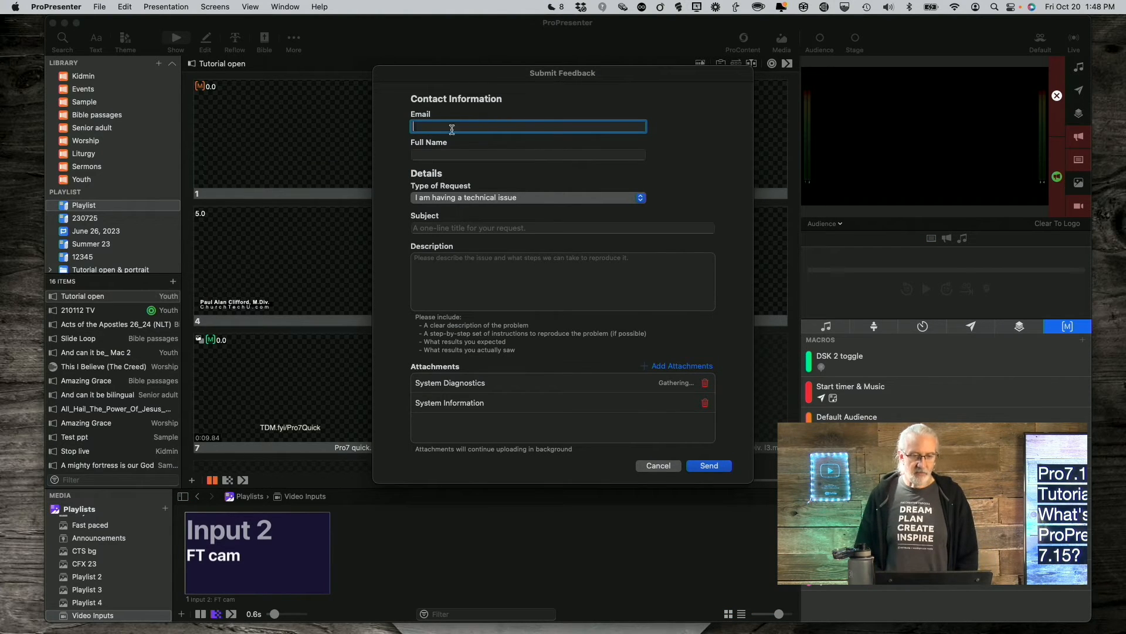
{"action": "mouse_move", "coordinate": [474, 200]}
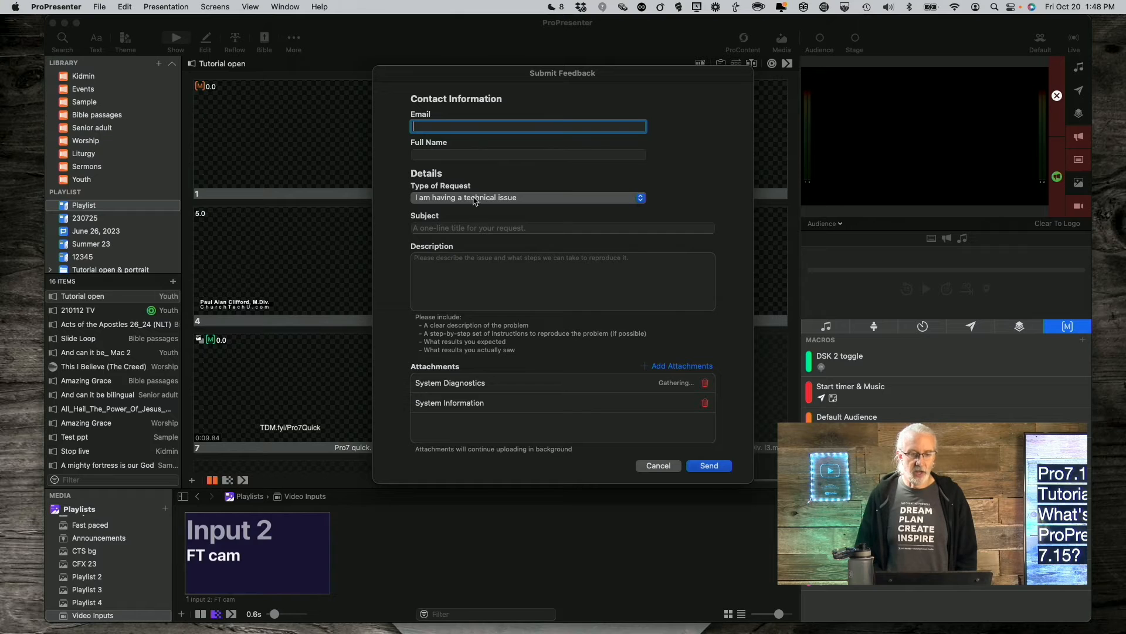
{"action": "mouse_move", "coordinate": [490, 323]}
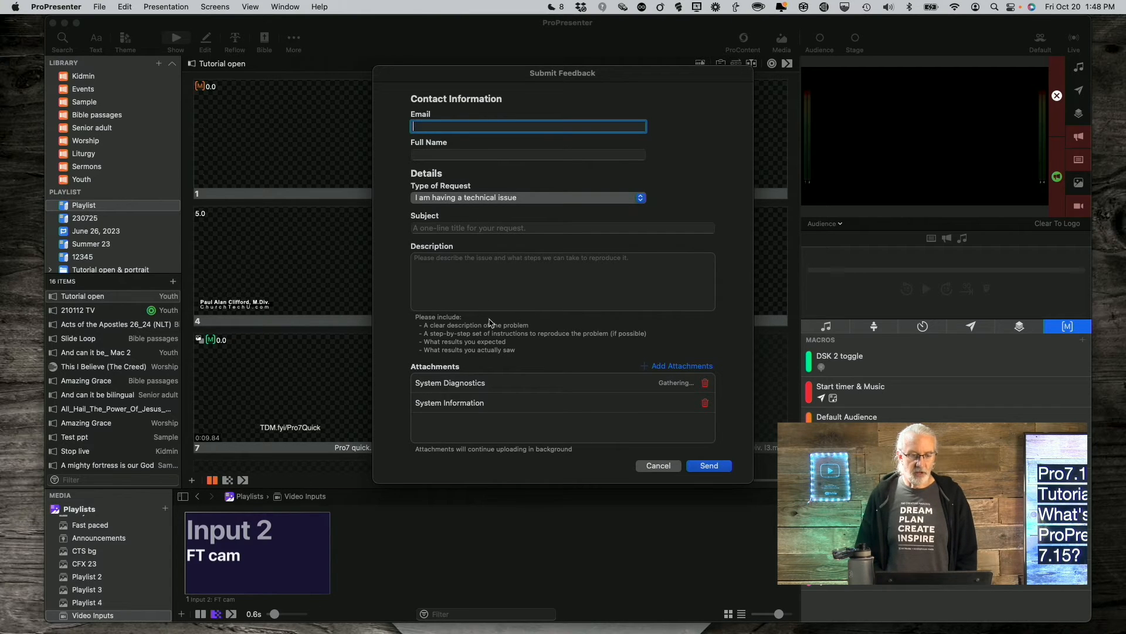
{"action": "mouse_move", "coordinate": [558, 400]}
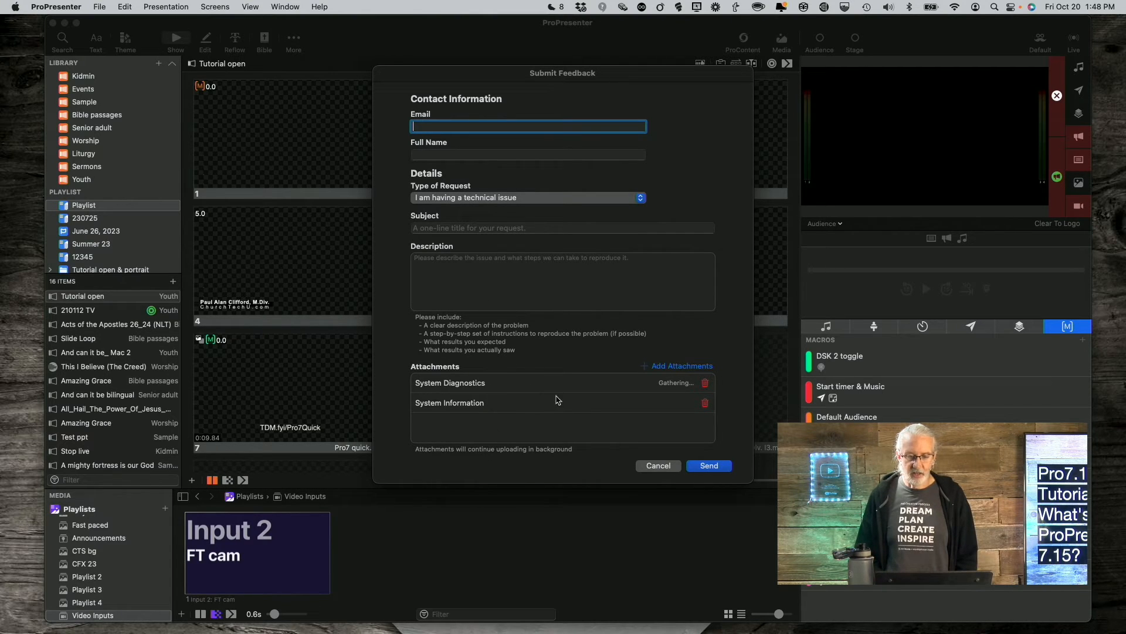
{"action": "mouse_move", "coordinate": [611, 471]}
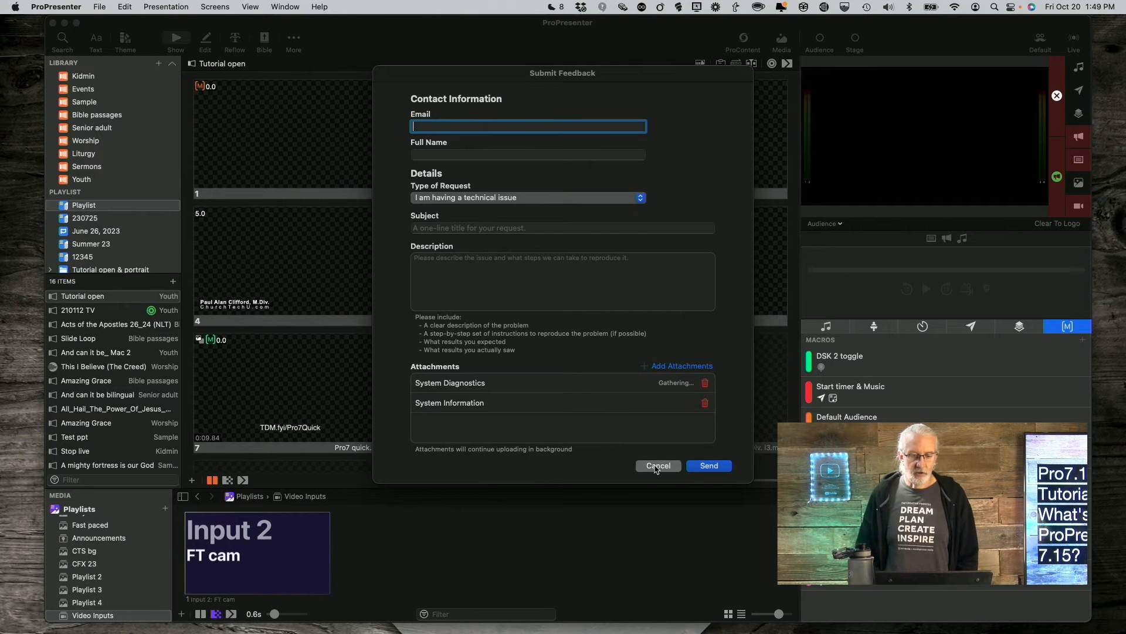
- Cancel the Submit Feedback form without sending anything
{"action": "left_click", "coordinate": [658, 465]}
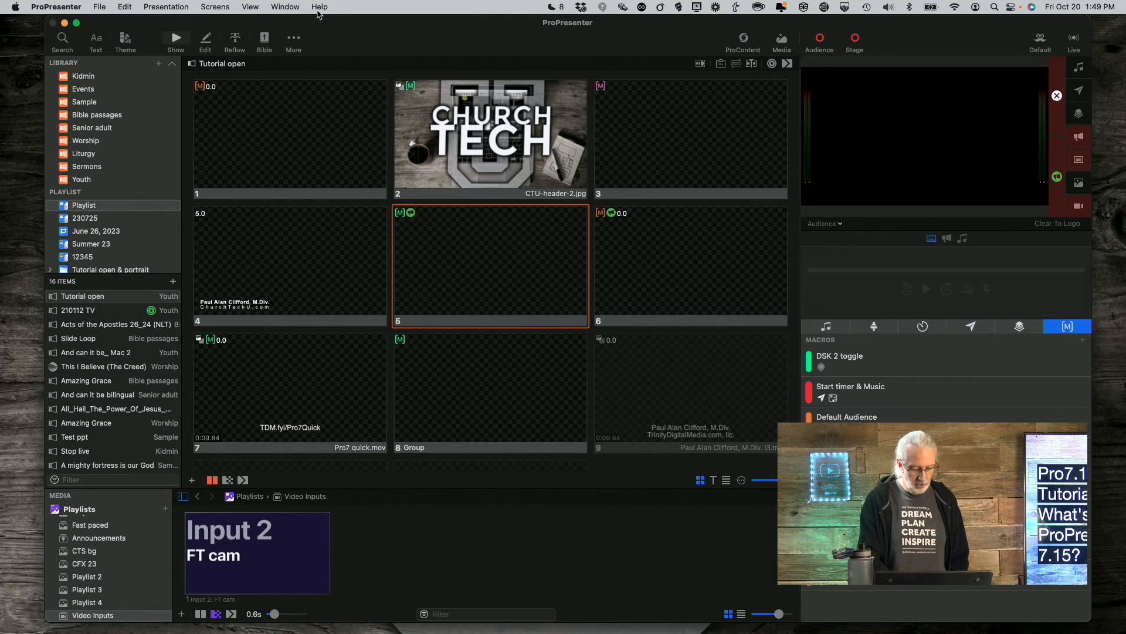
{"action": "mouse_move", "coordinate": [614, 198]}
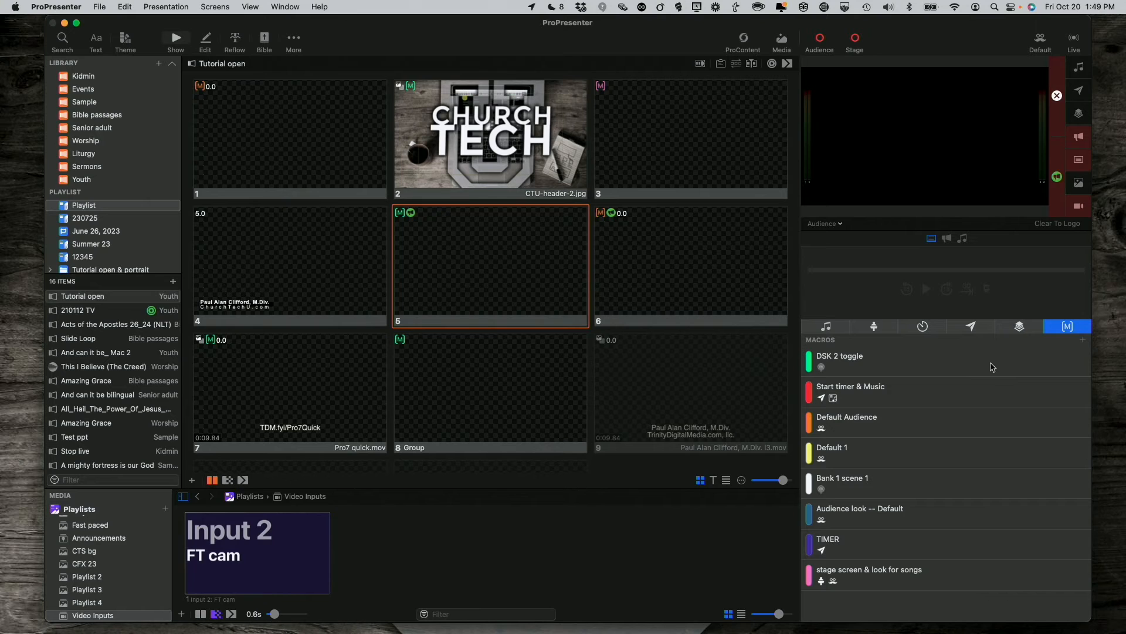
- Show the Stage panel and its Add Stage Screen and Configure Screens options
{"action": "left_click", "coordinate": [873, 326]}
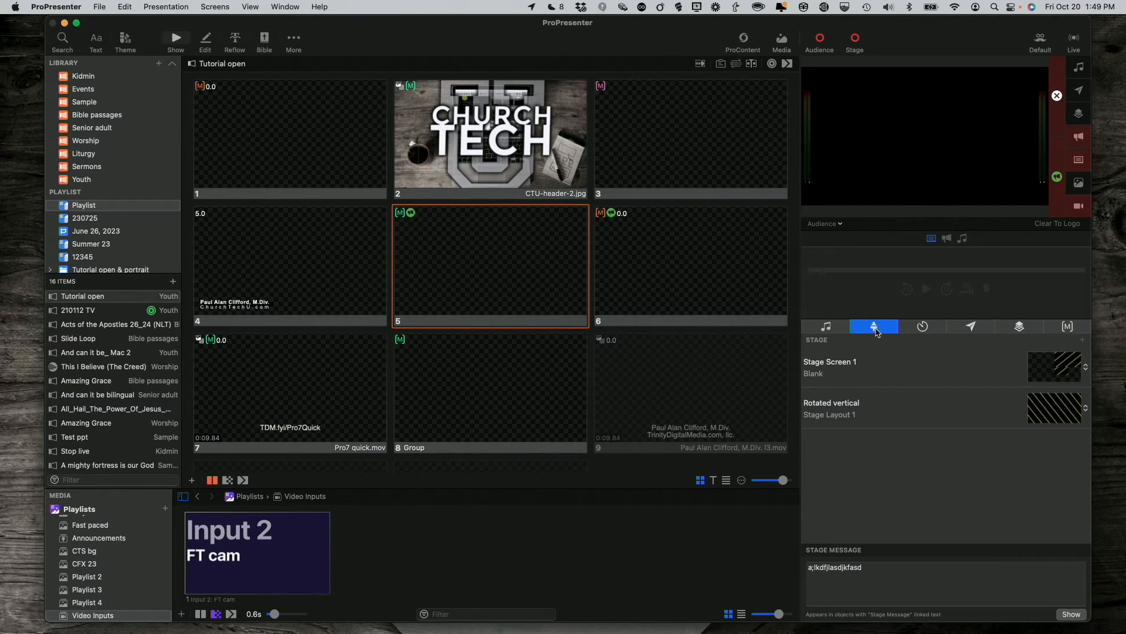
{"action": "mouse_move", "coordinate": [857, 346]}
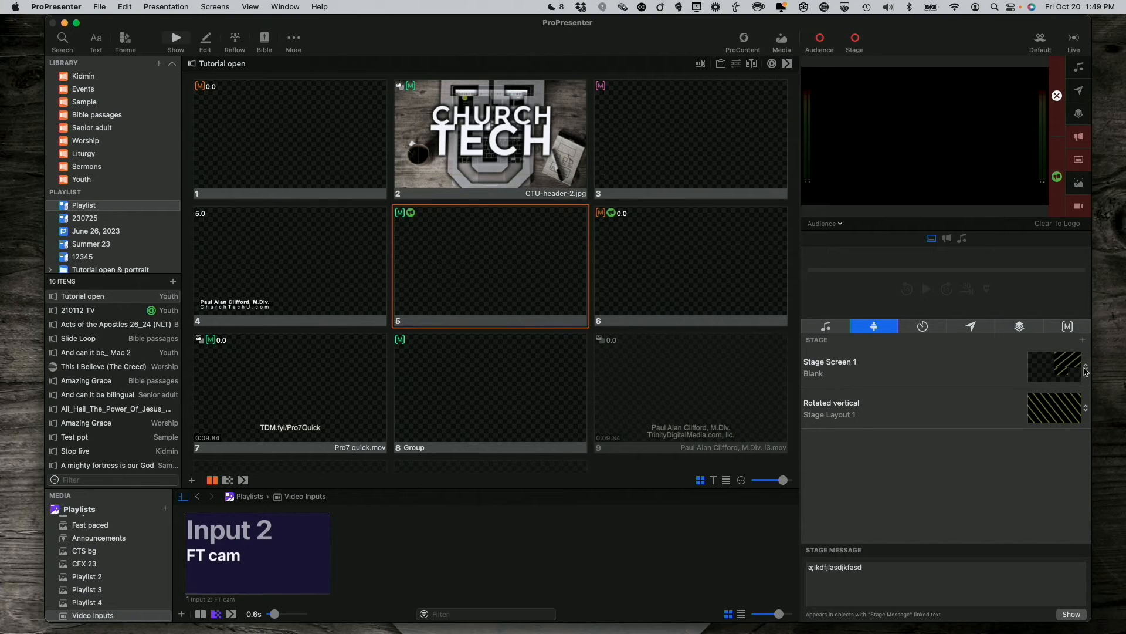
{"action": "left_click", "coordinate": [1083, 339]}
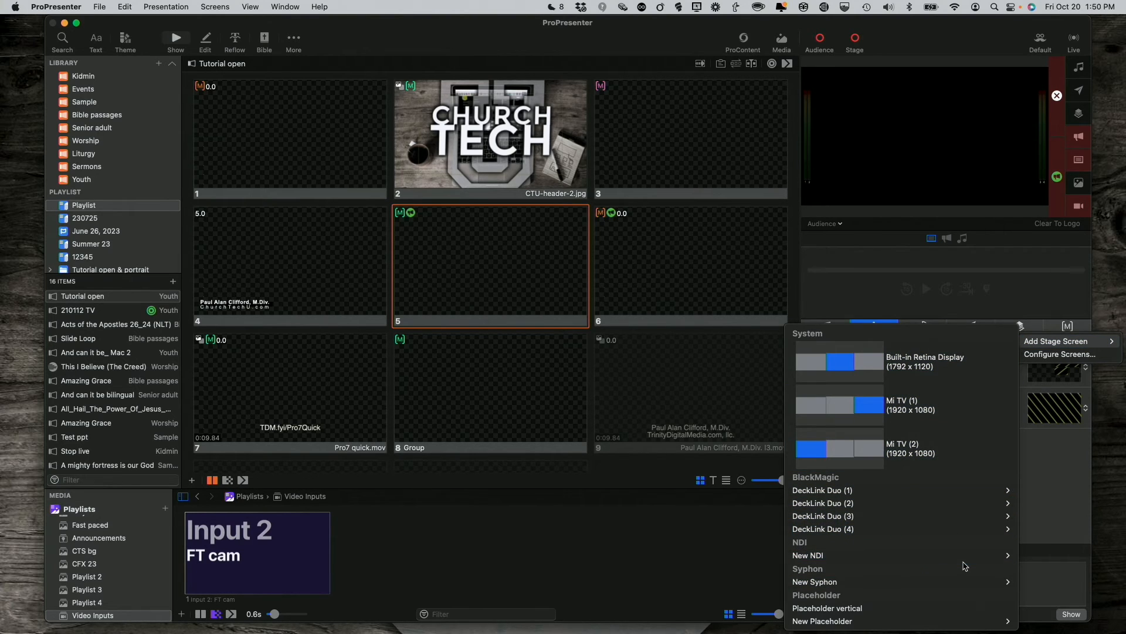
{"action": "left_click", "coordinate": [873, 327]}
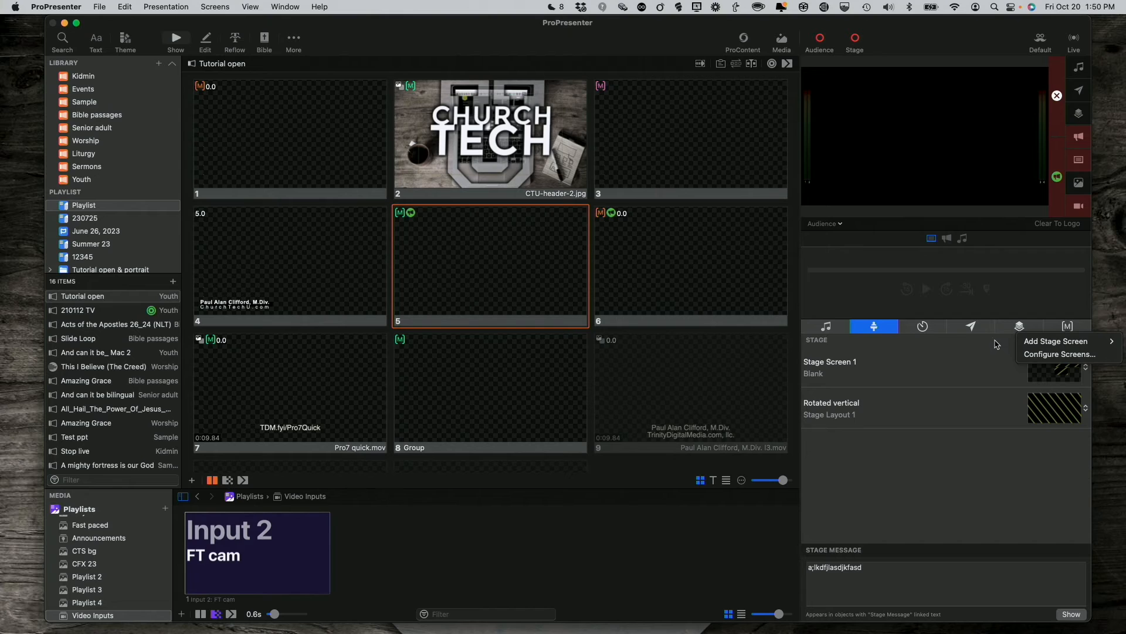
- Dismiss the add-stage-screen menu, keeping Stage Screen 1 and Rotated vertical unchanged
{"action": "left_click", "coordinate": [995, 343]}
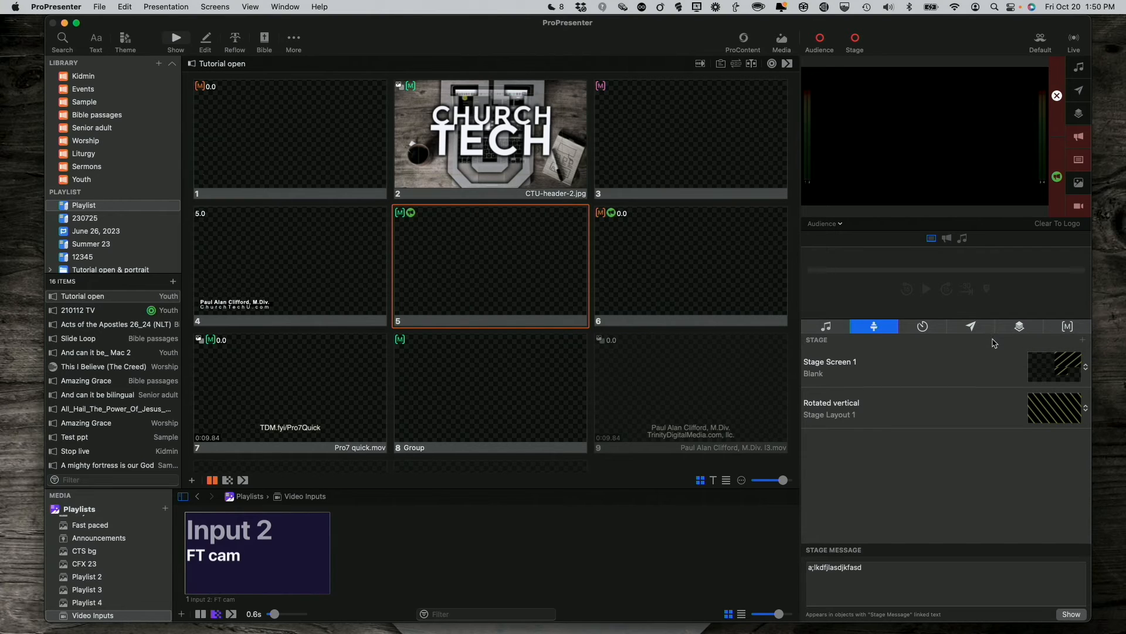
{"action": "mouse_move", "coordinate": [1086, 371]}
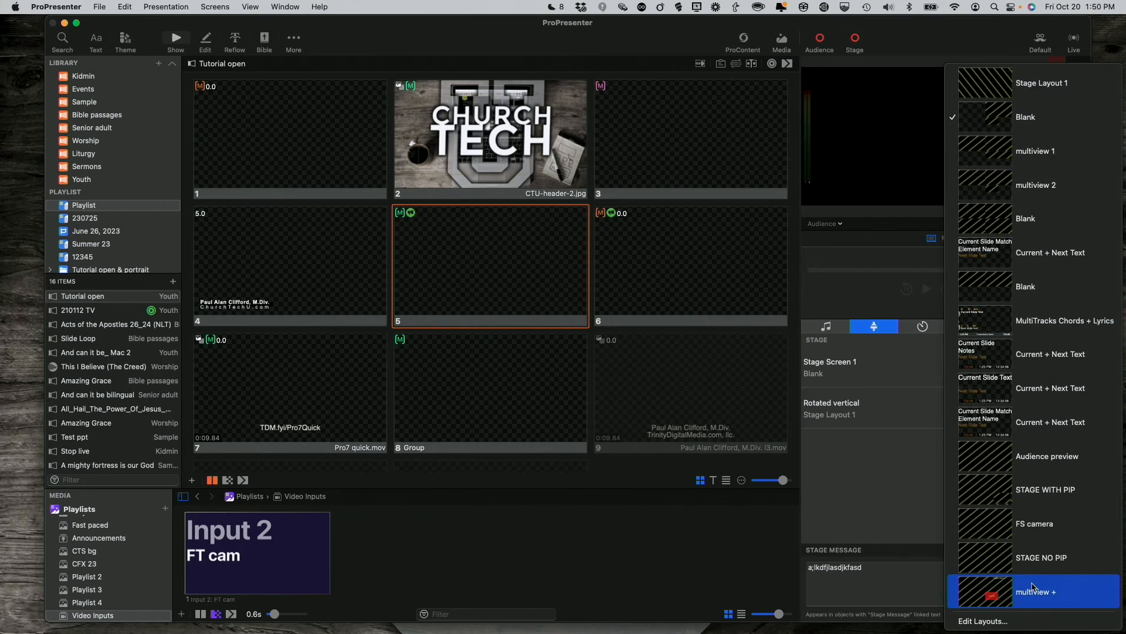
{"action": "mouse_move", "coordinate": [988, 622]}
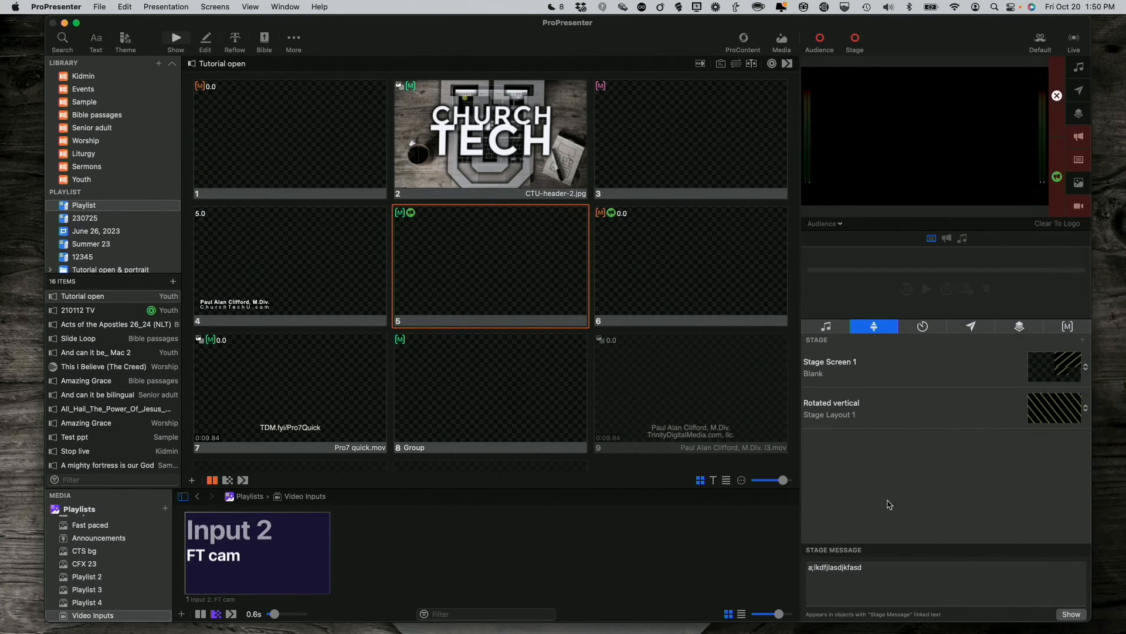
{"action": "mouse_move", "coordinate": [1065, 384]}
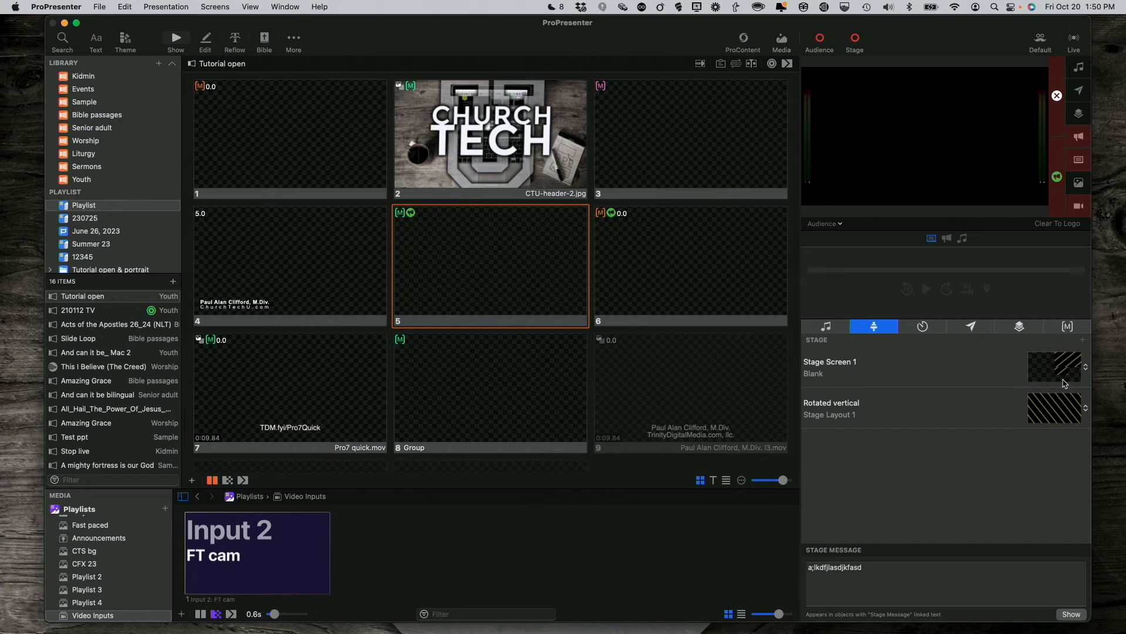
{"action": "mouse_move", "coordinate": [1062, 434]}
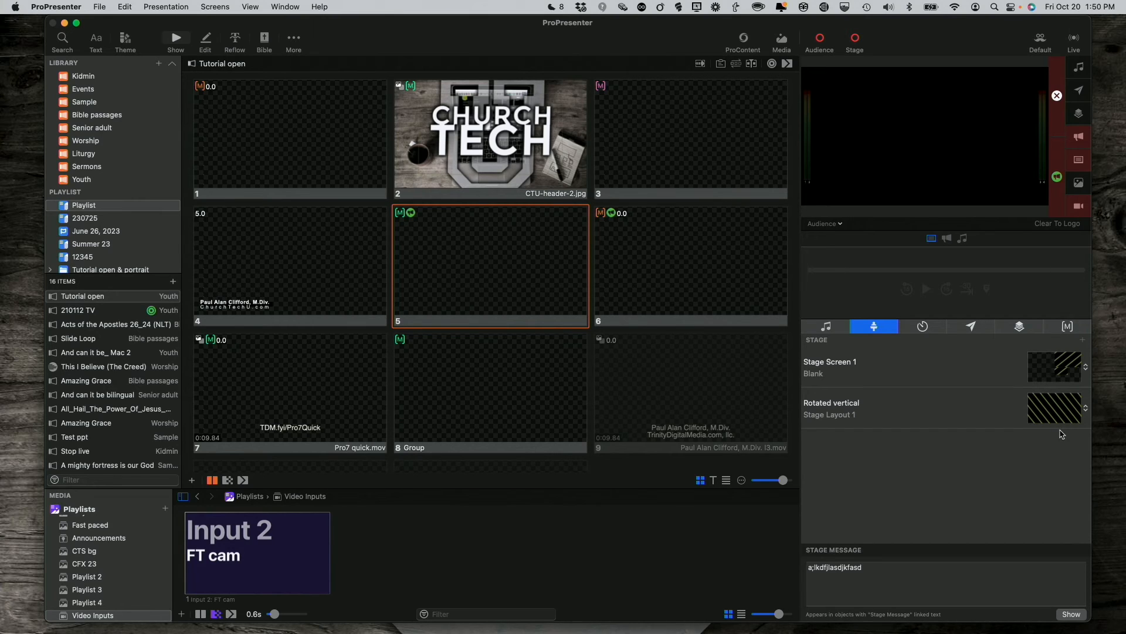
{"action": "mouse_move", "coordinate": [1049, 415]}
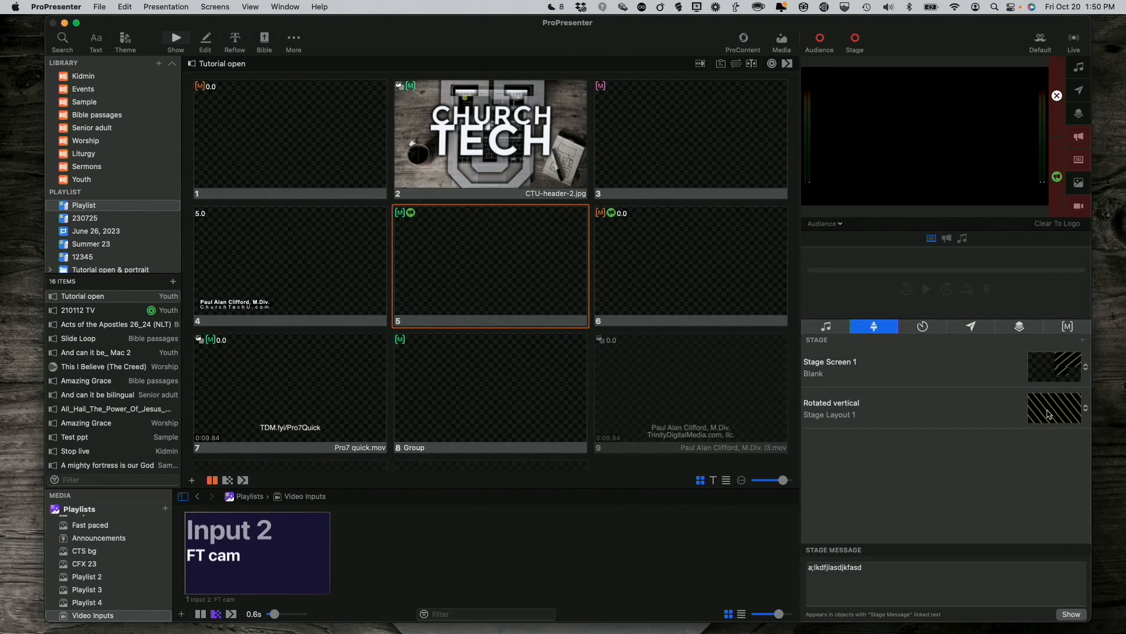
{"action": "mouse_move", "coordinate": [1063, 380]}
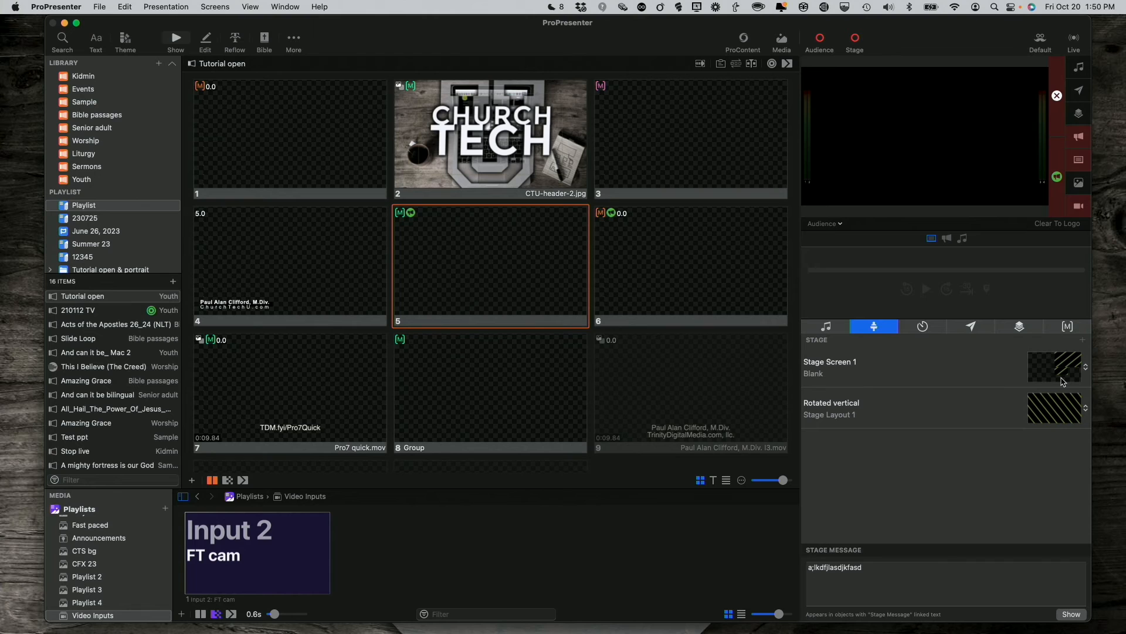